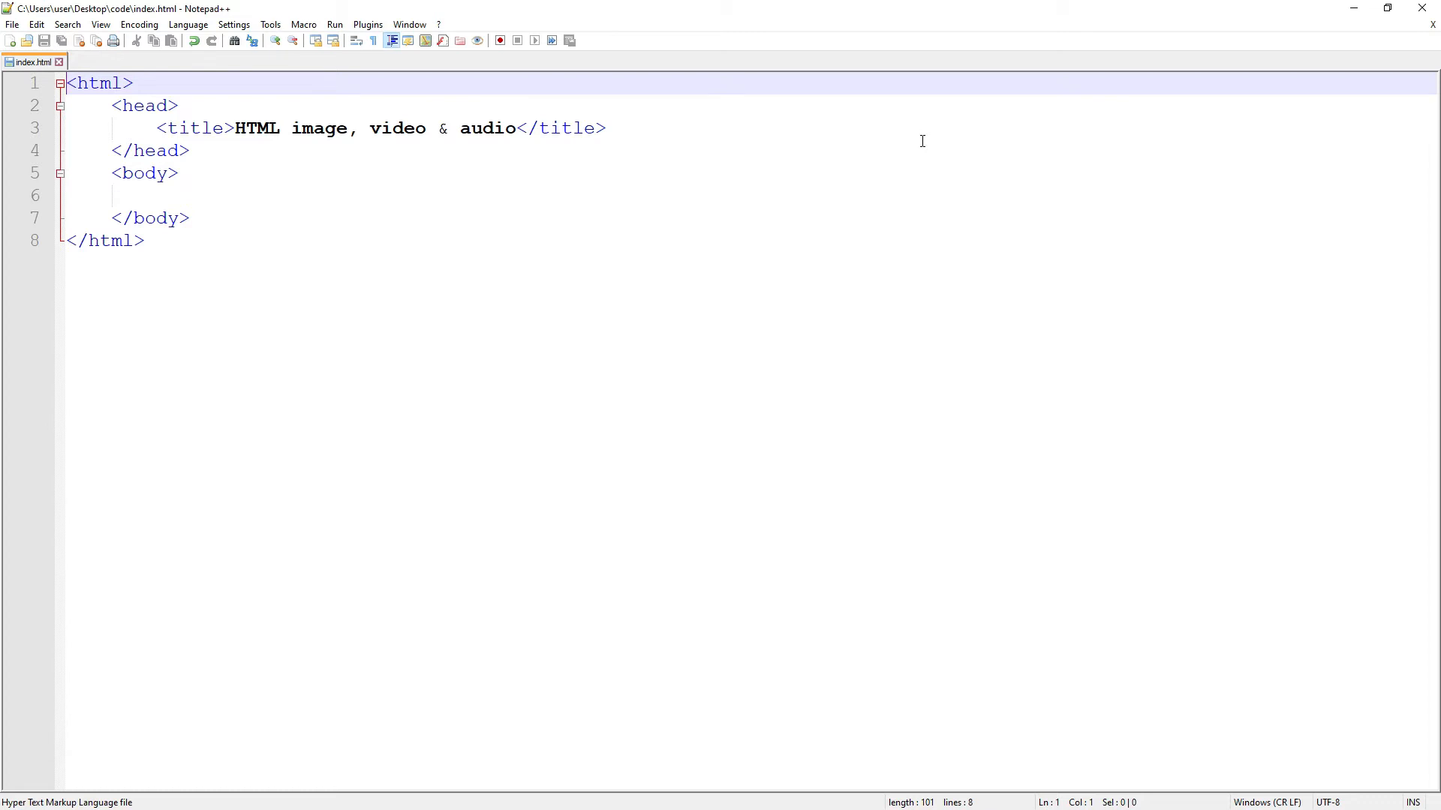
Step: Start an image tag with an empty src attribute on the empty body line
click(296, 128)
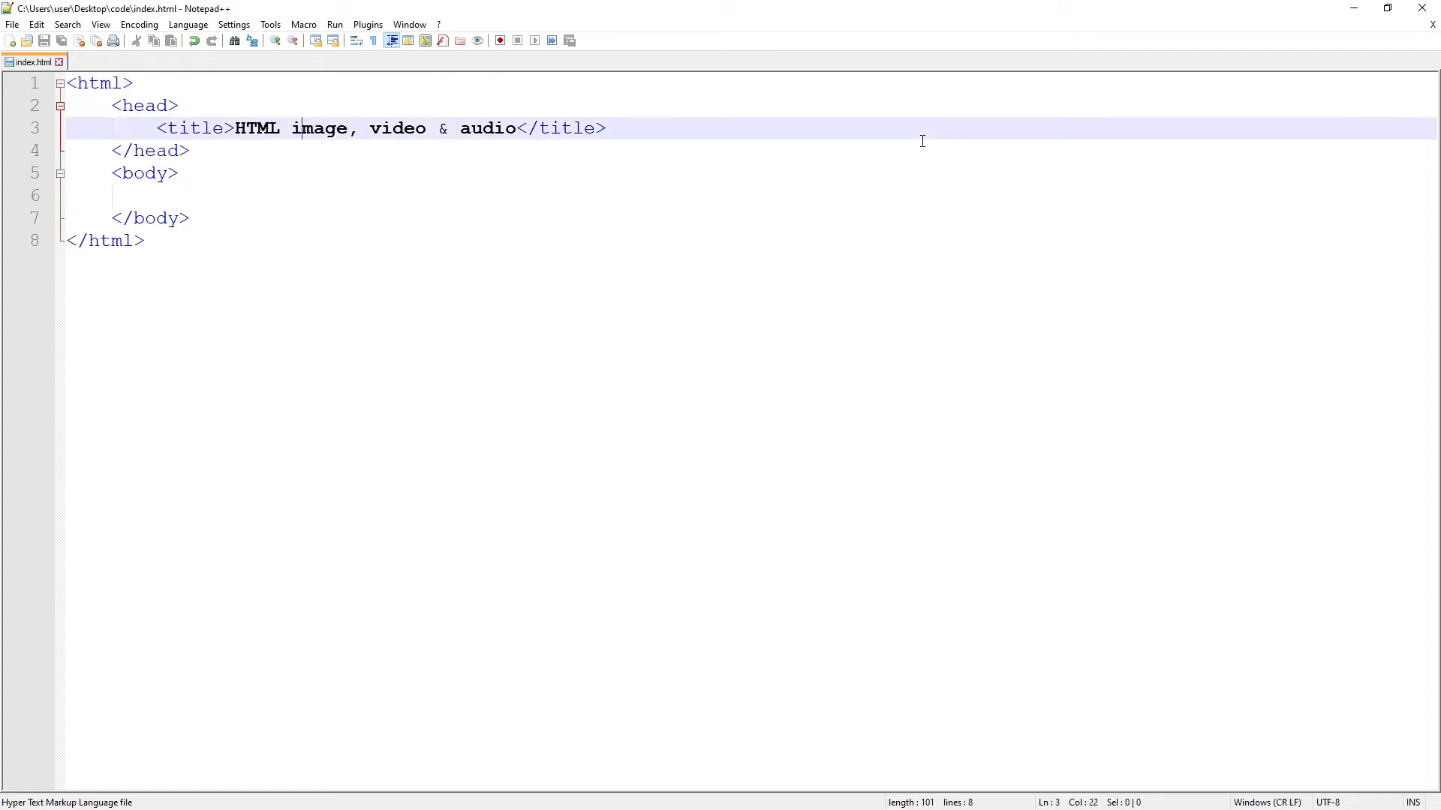
click(156, 195)
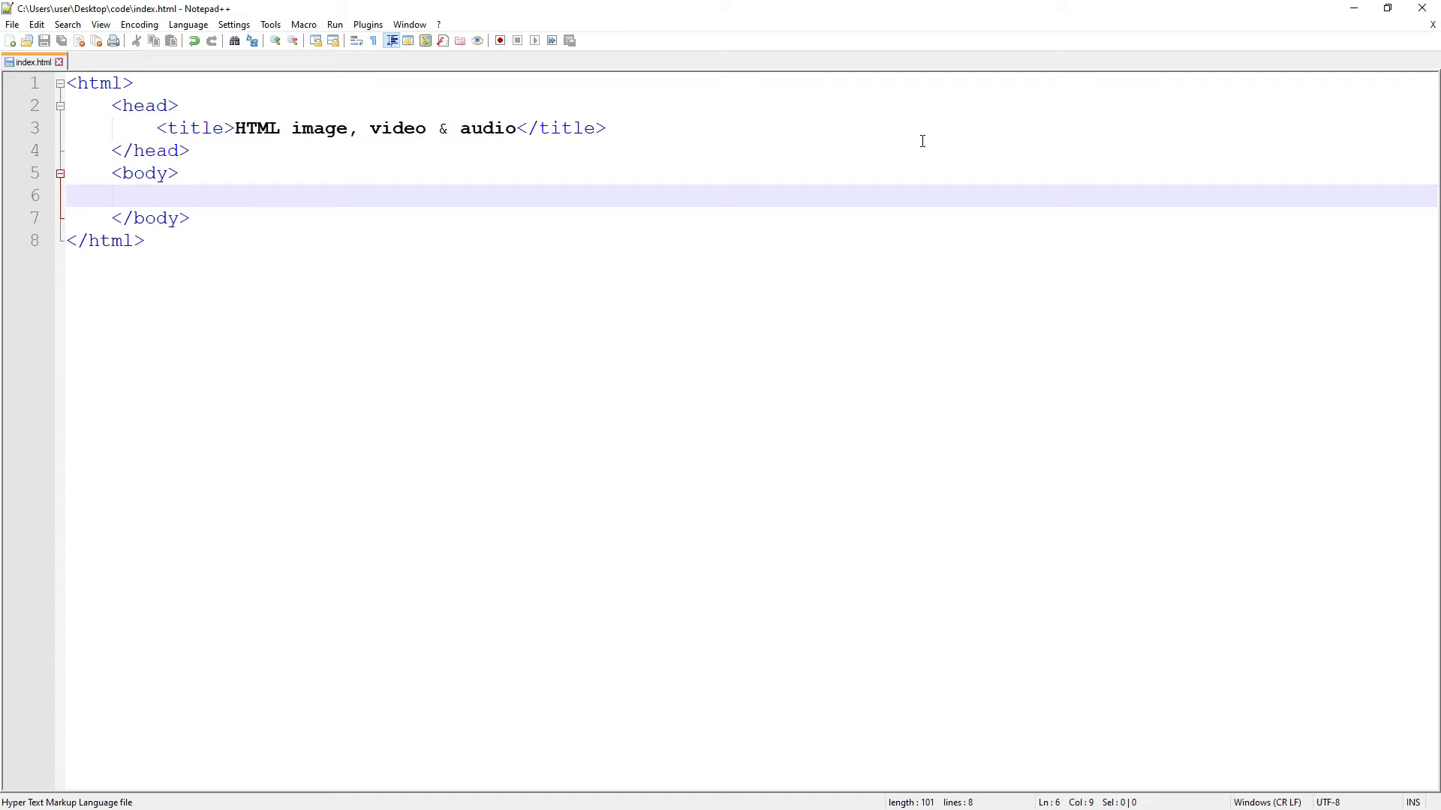
text(<)
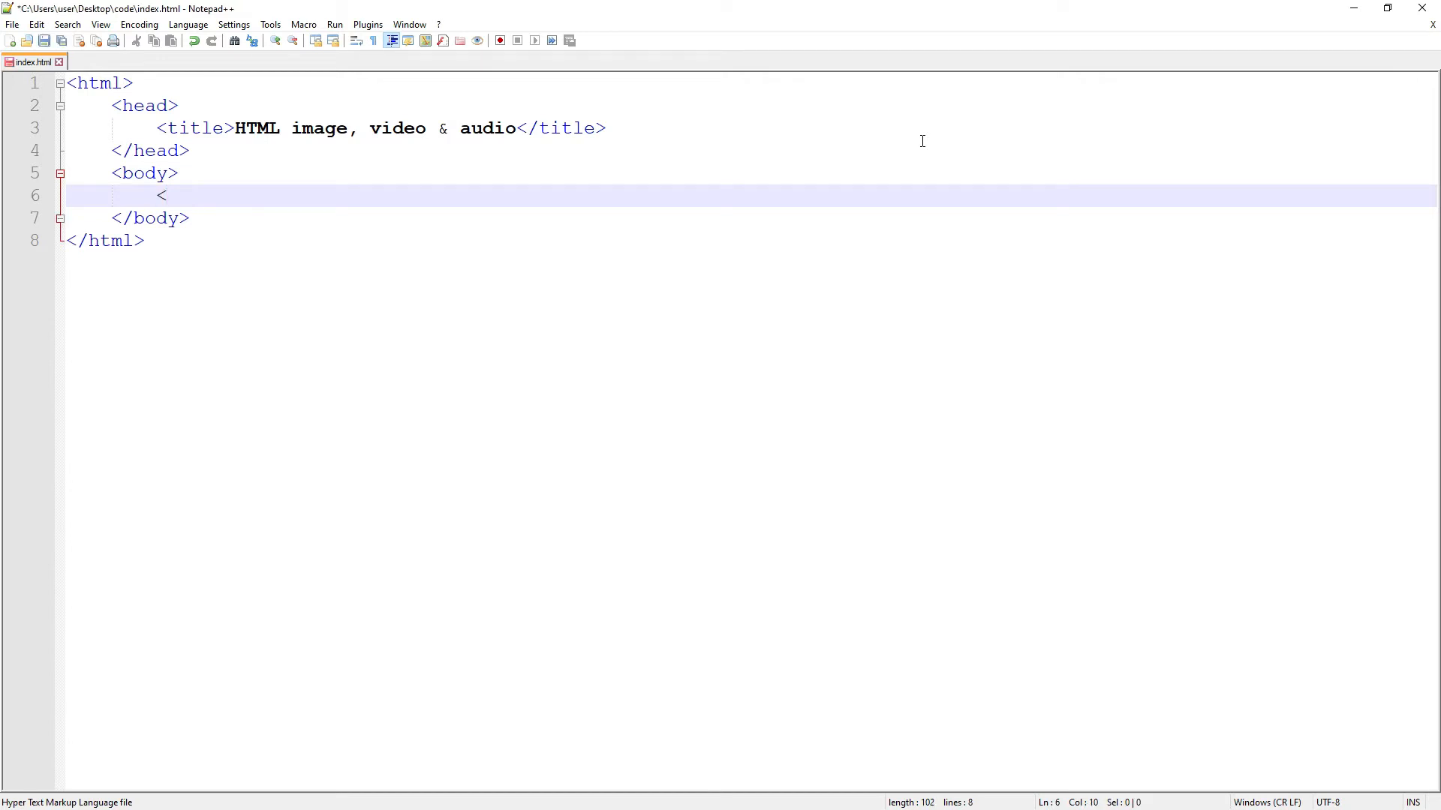
text(img)
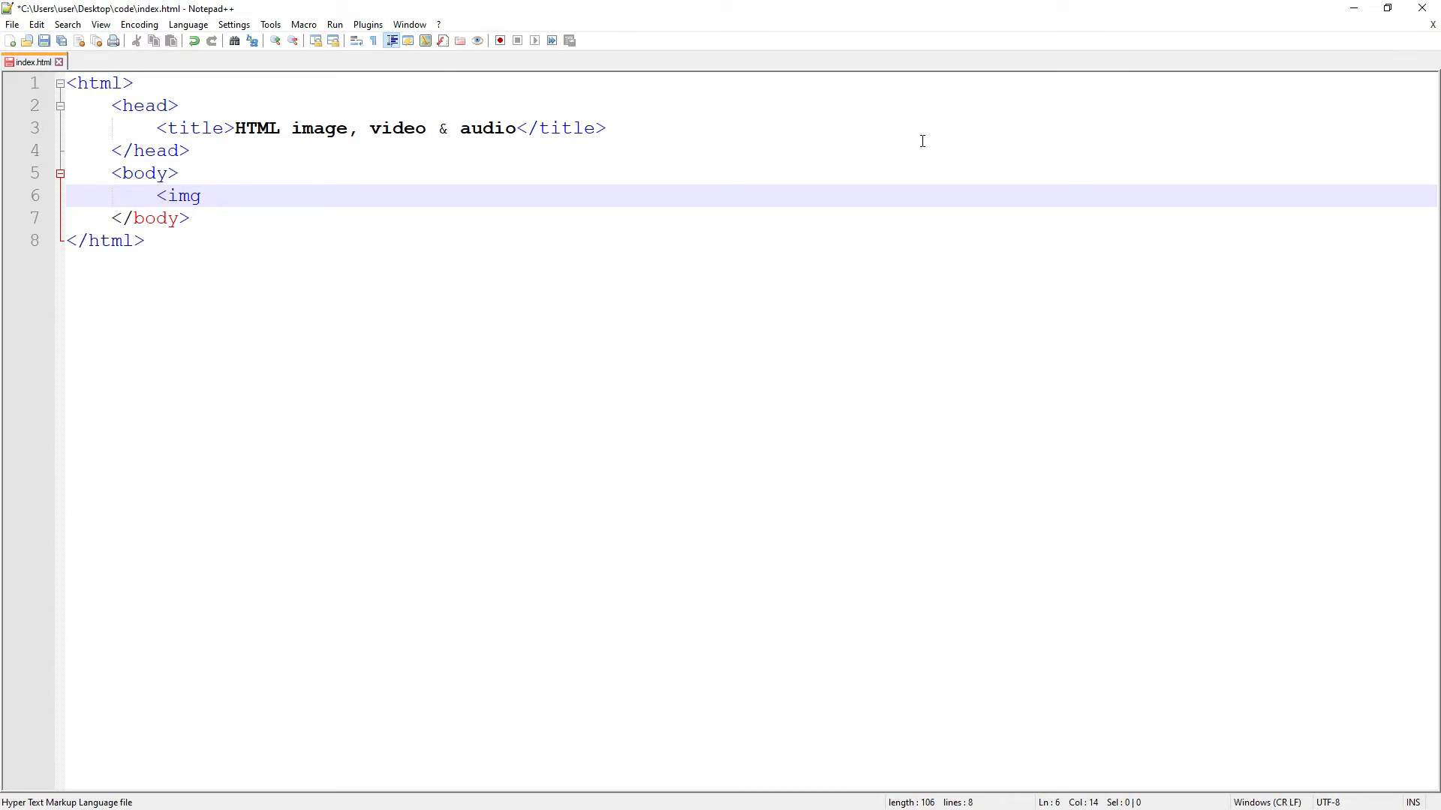
text(src="")
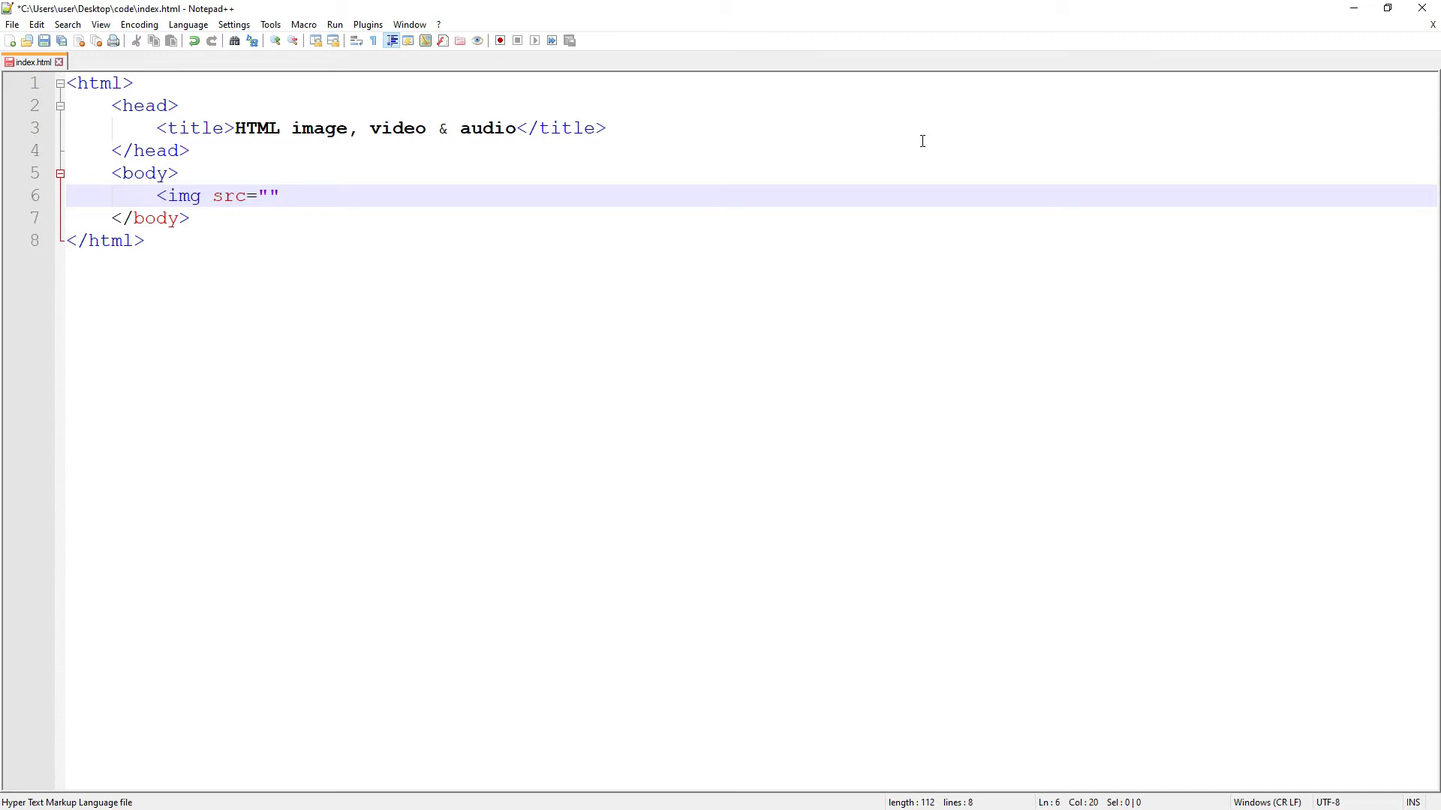
Step: Fill the src with nature.jpg and self-close the image tag with />
click(279, 195)
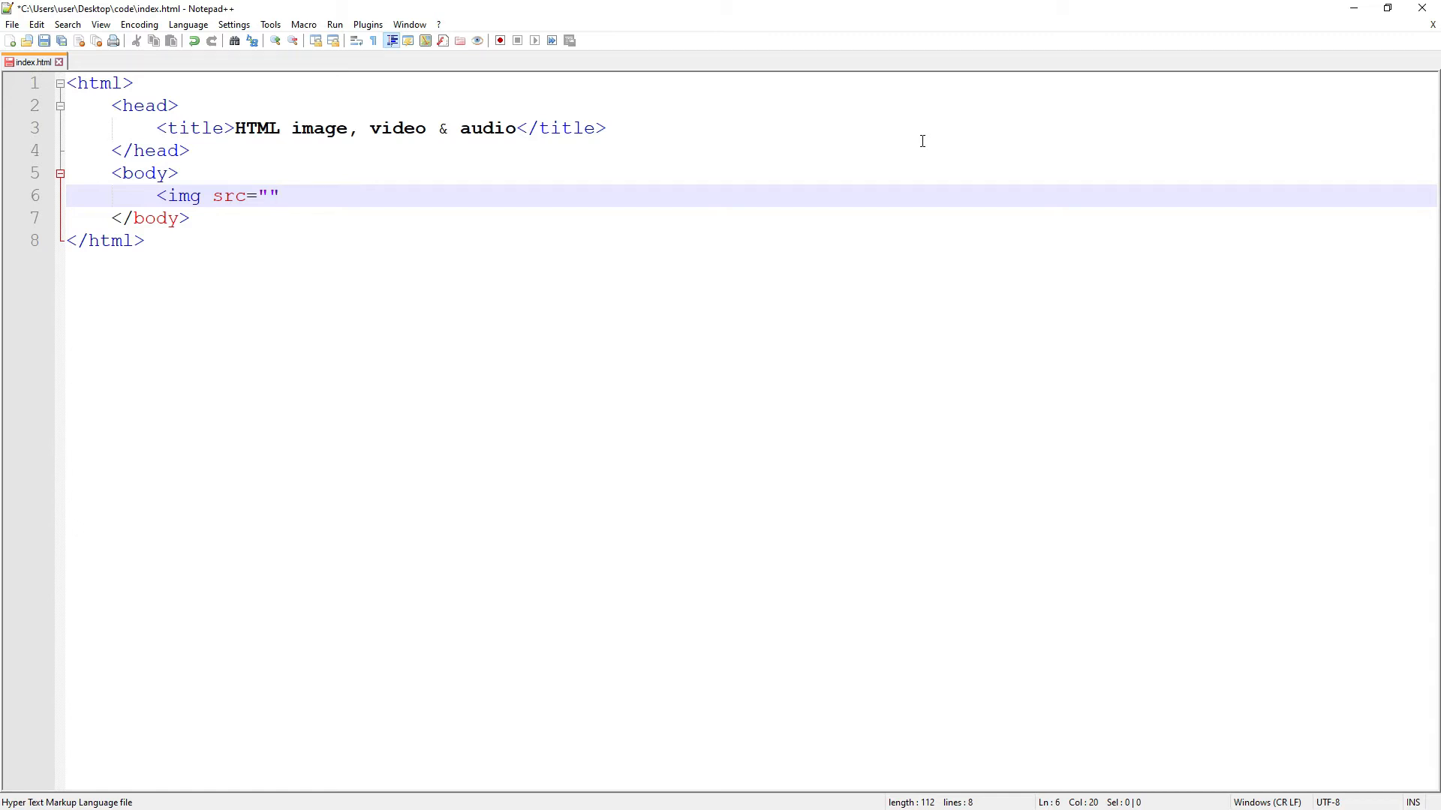
click(279, 195)
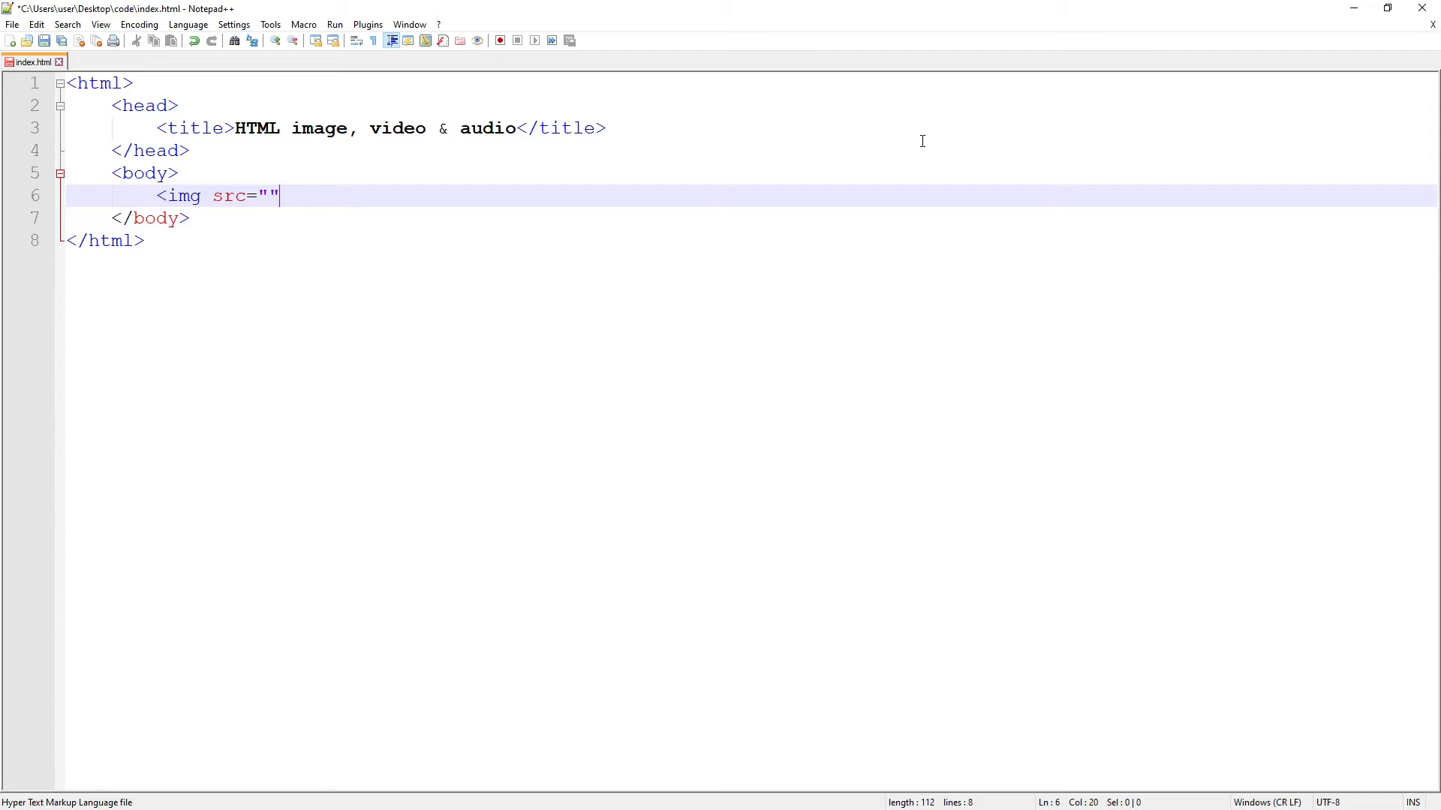
key(Left)
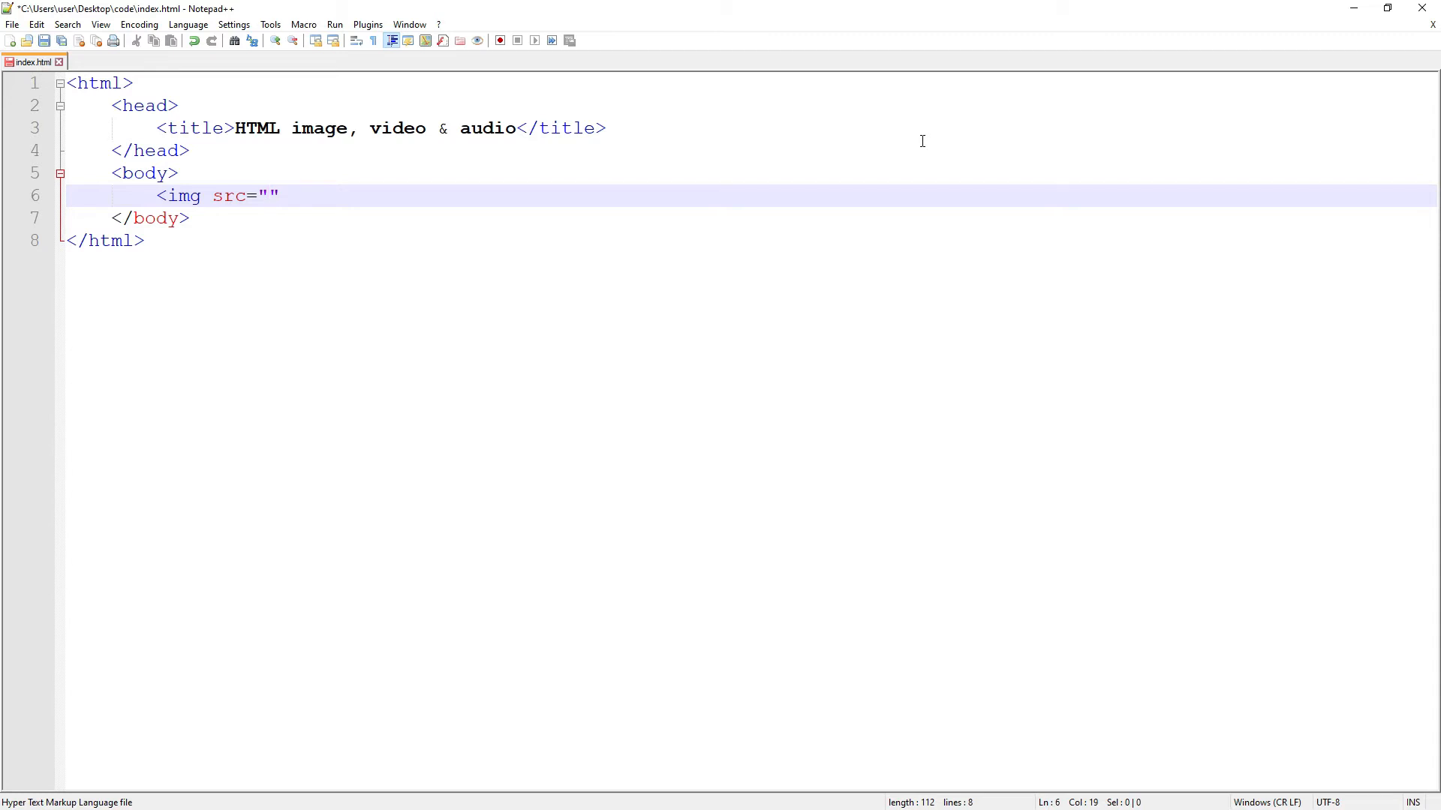
text(nature.)
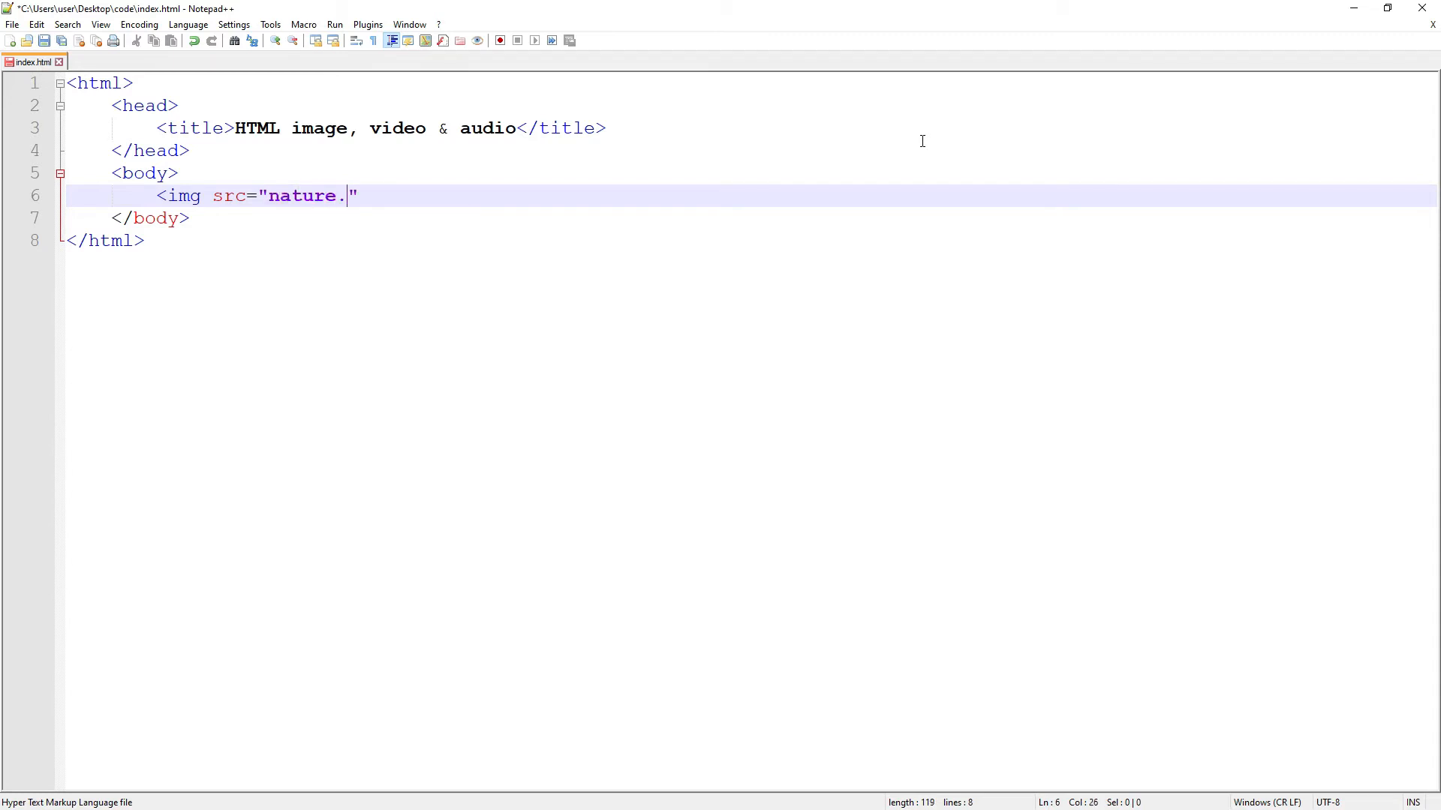
text(jpg)
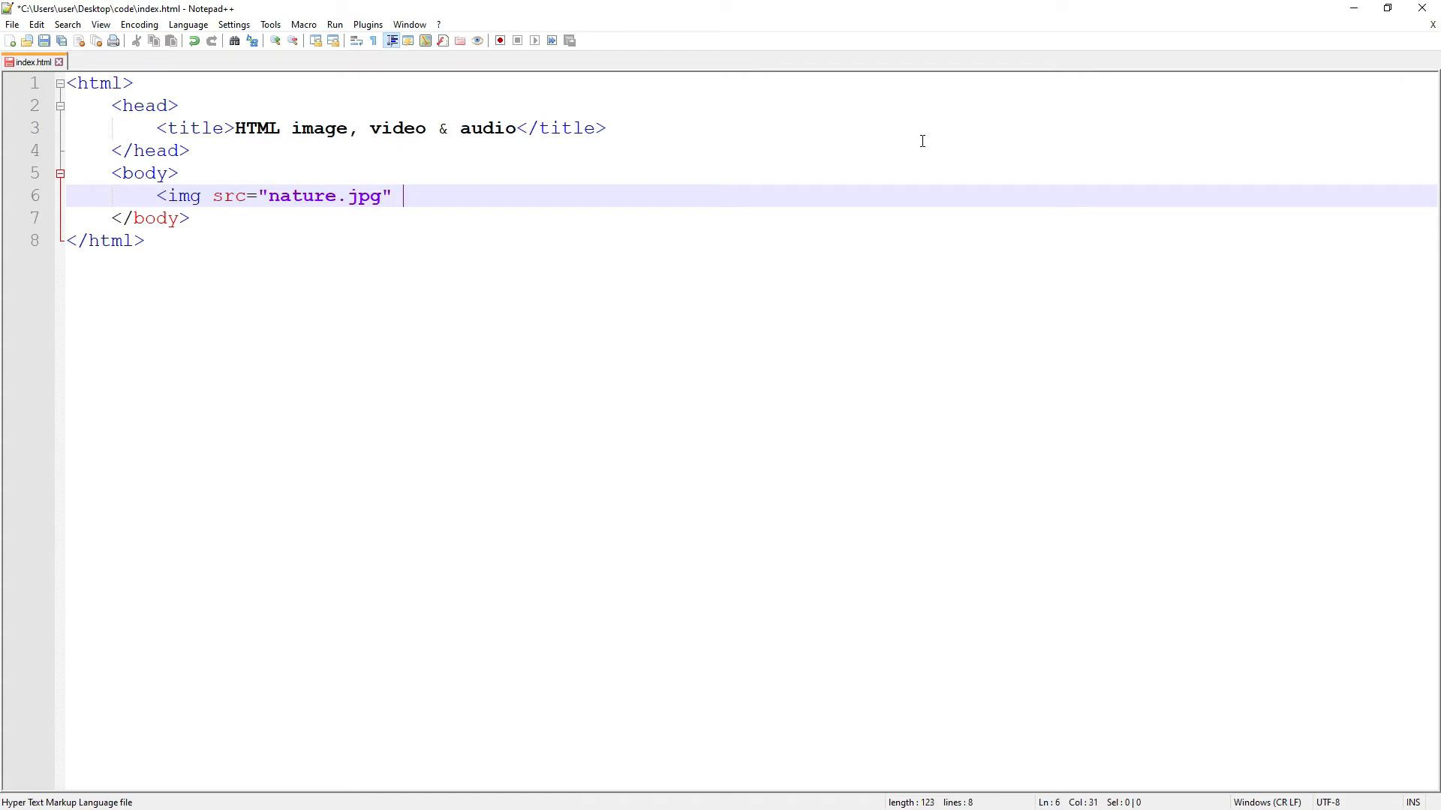
text(/>)
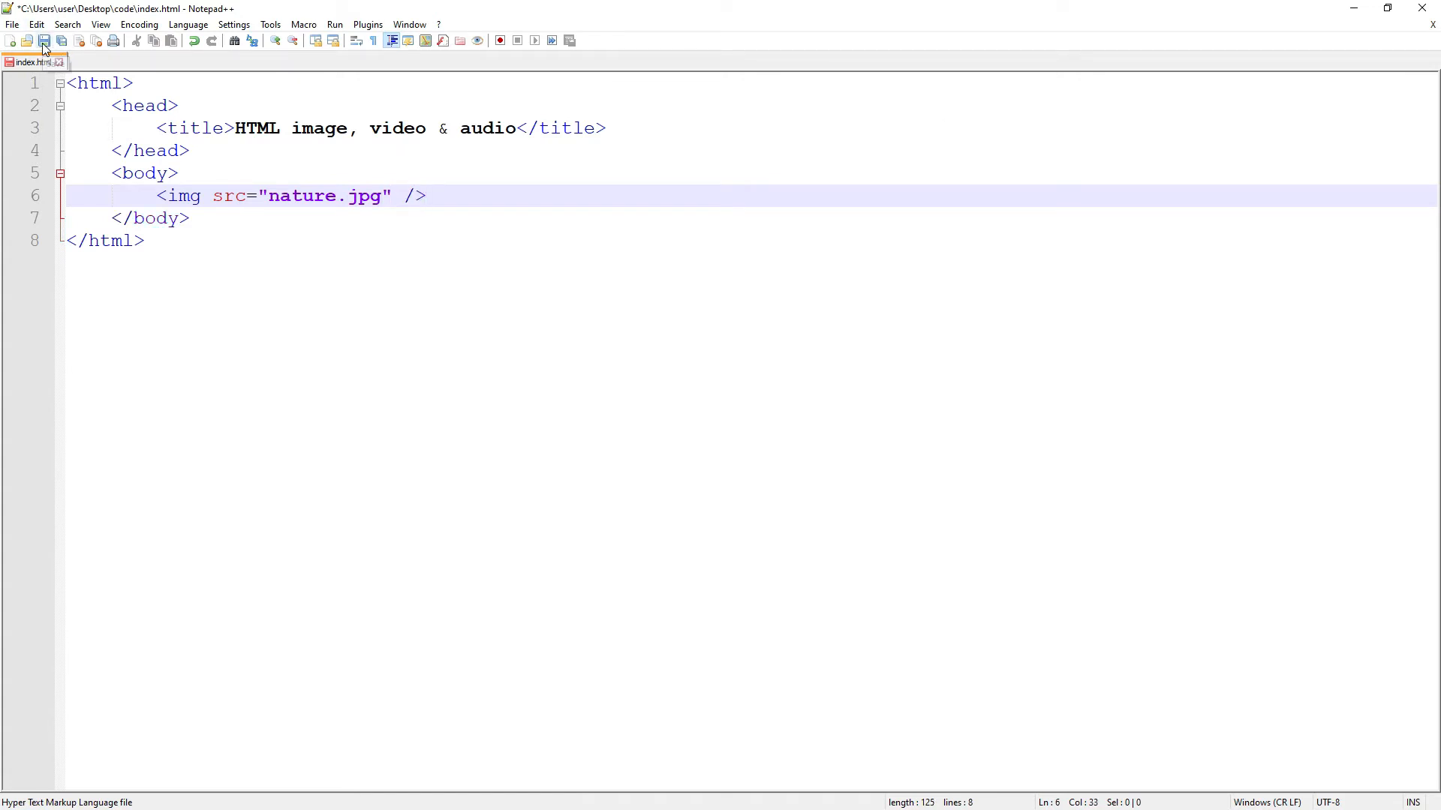
Step: Save index.html and begin a <video tag on a new line below the image
click(43, 39)
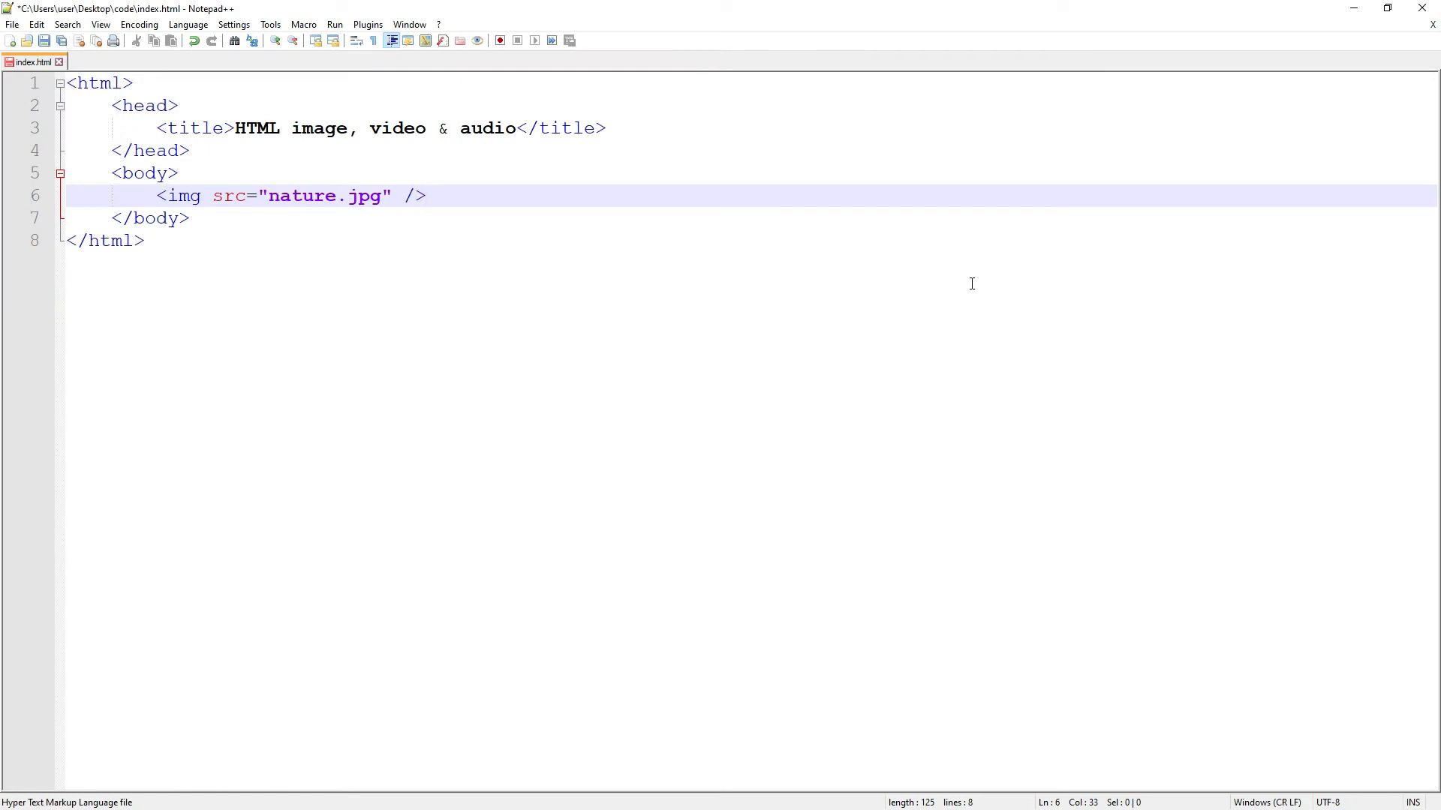
click(424, 195)
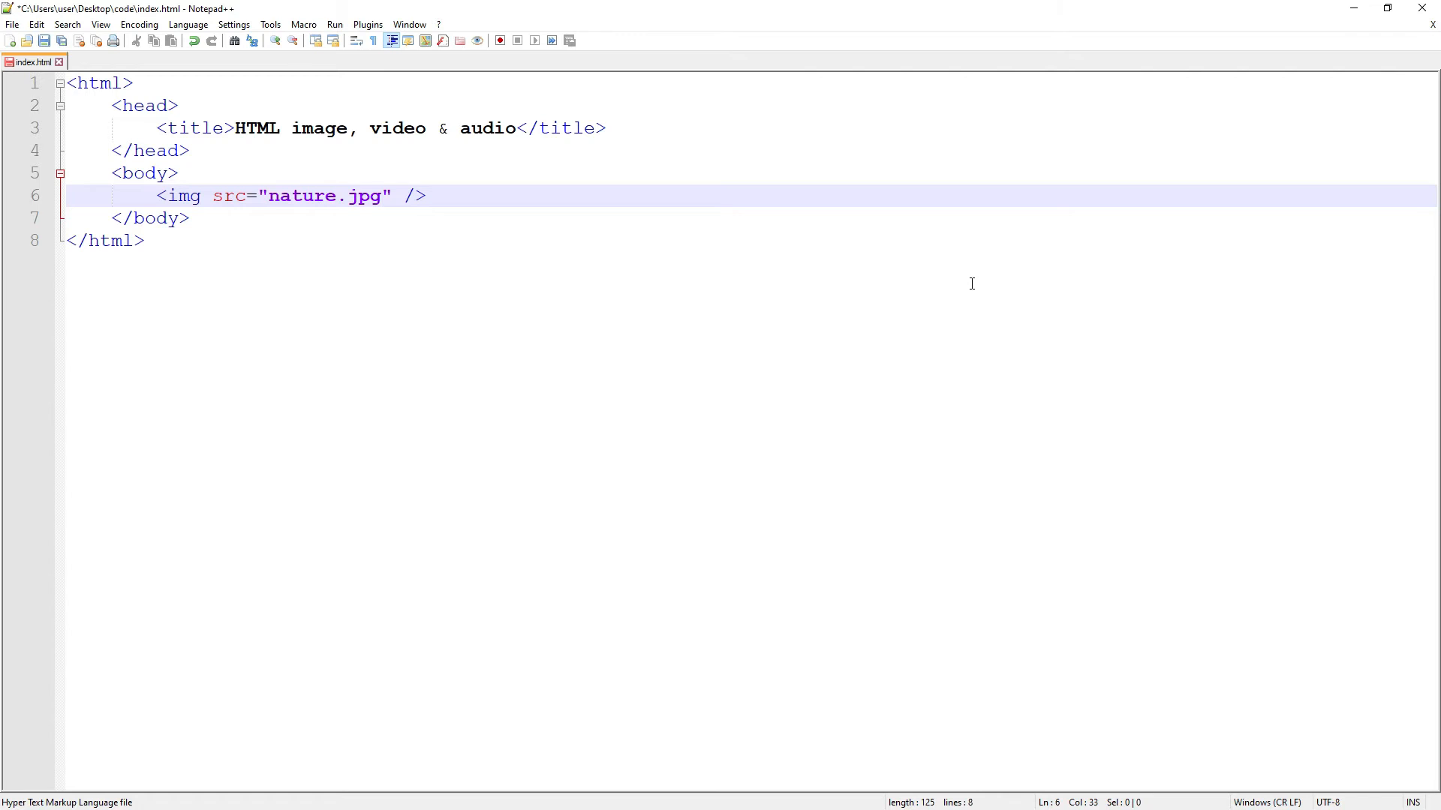
click(428, 195)
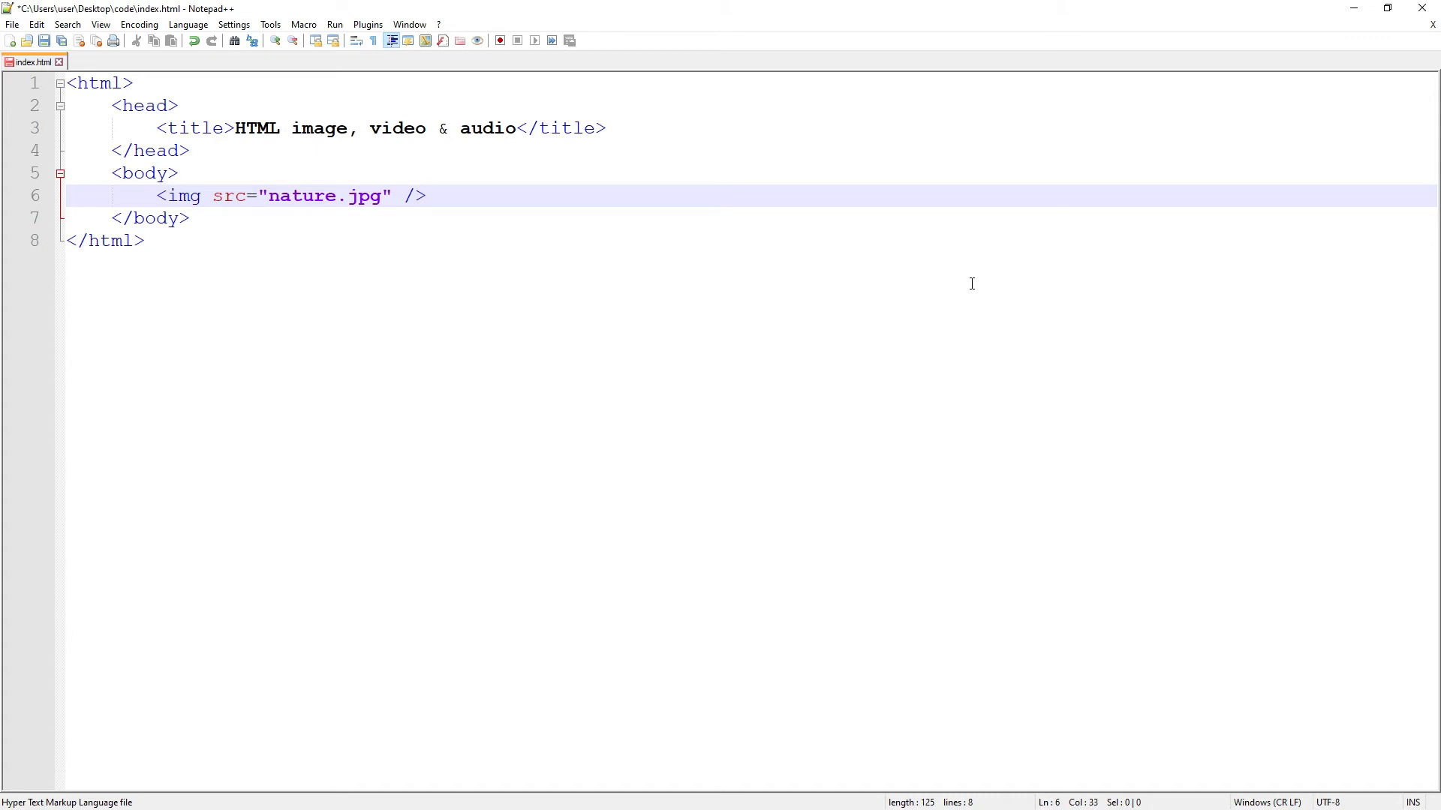
click(425, 195)
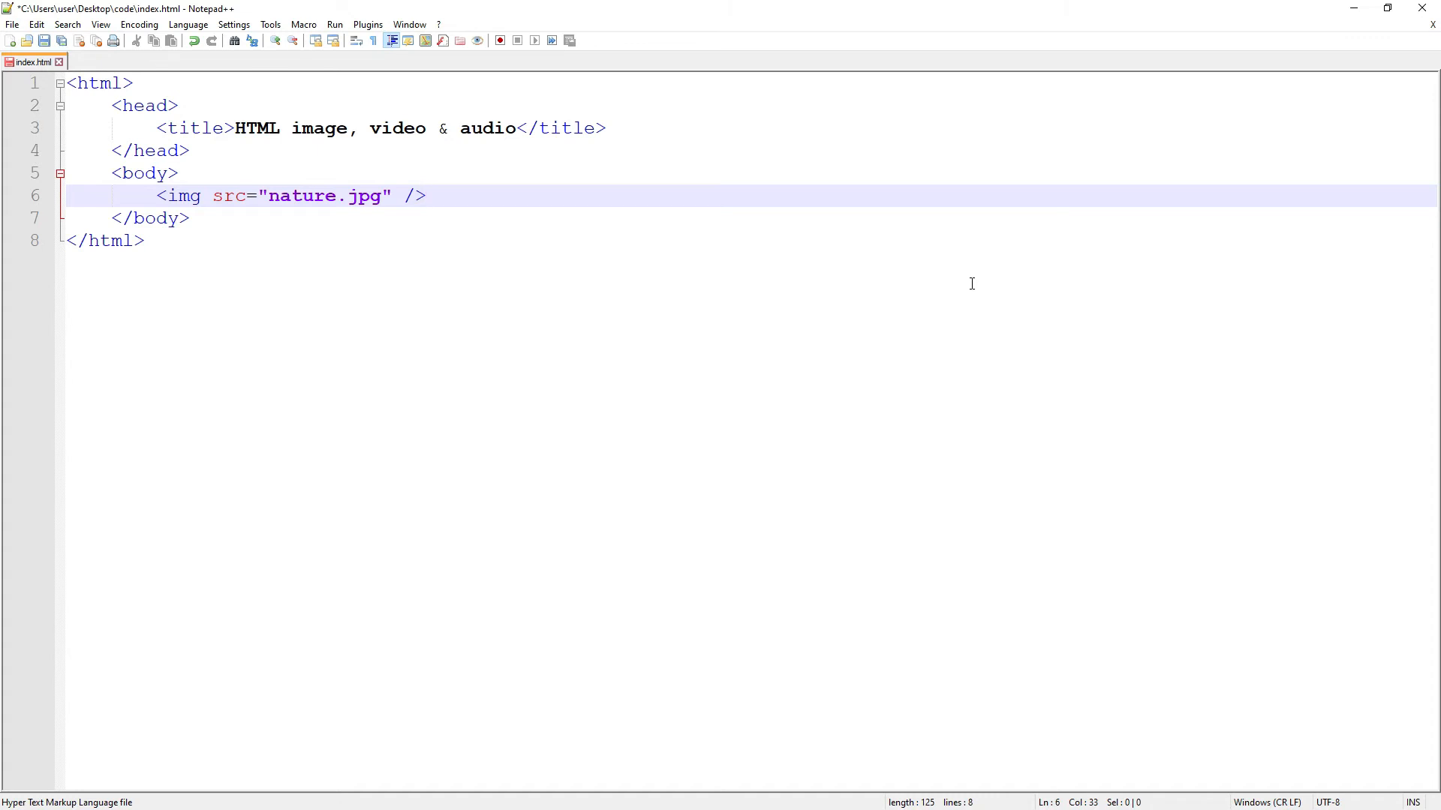
click(425, 195)
text(<video)
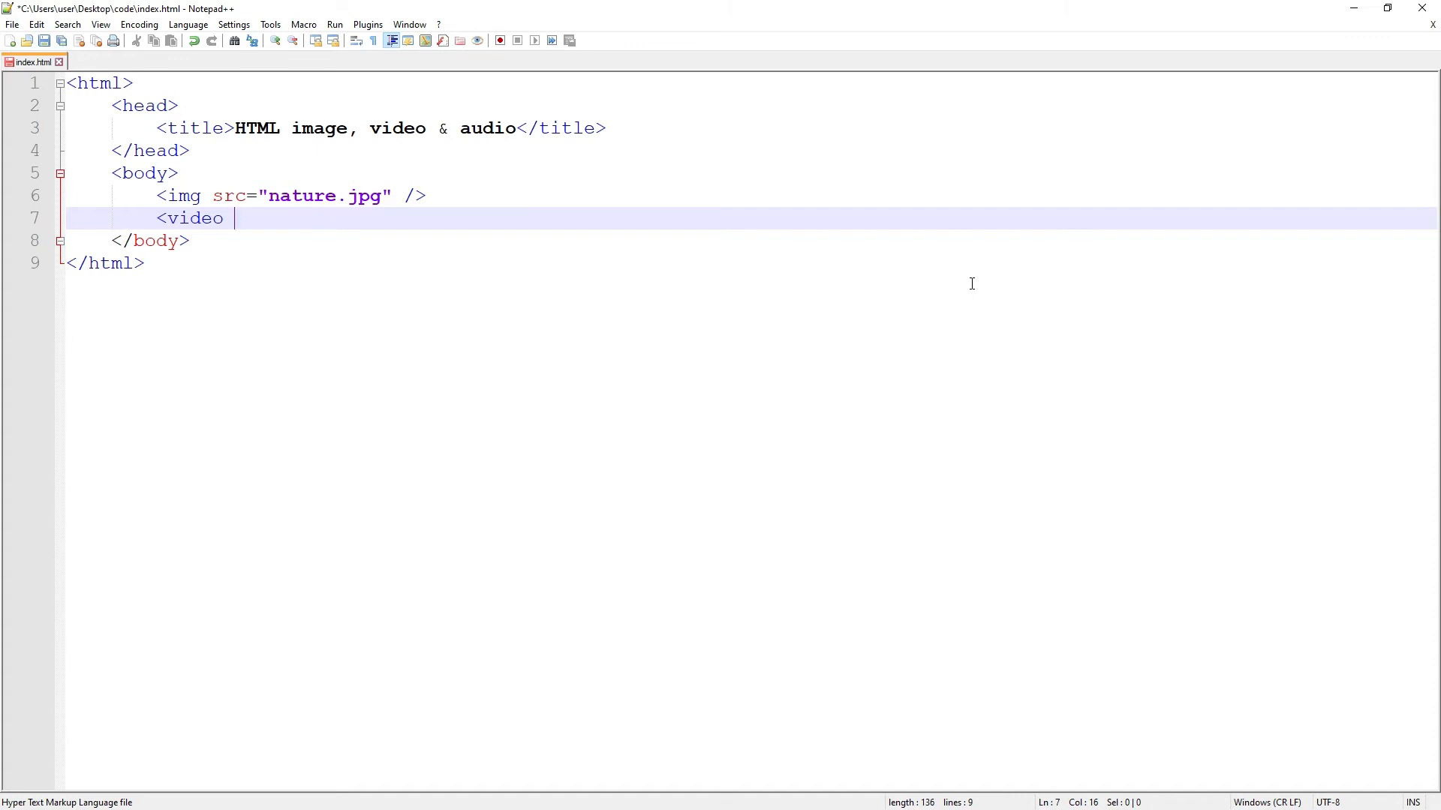
Step: Give the video width 320, height 240 and controls, and add its </video> end tag
text(width=")
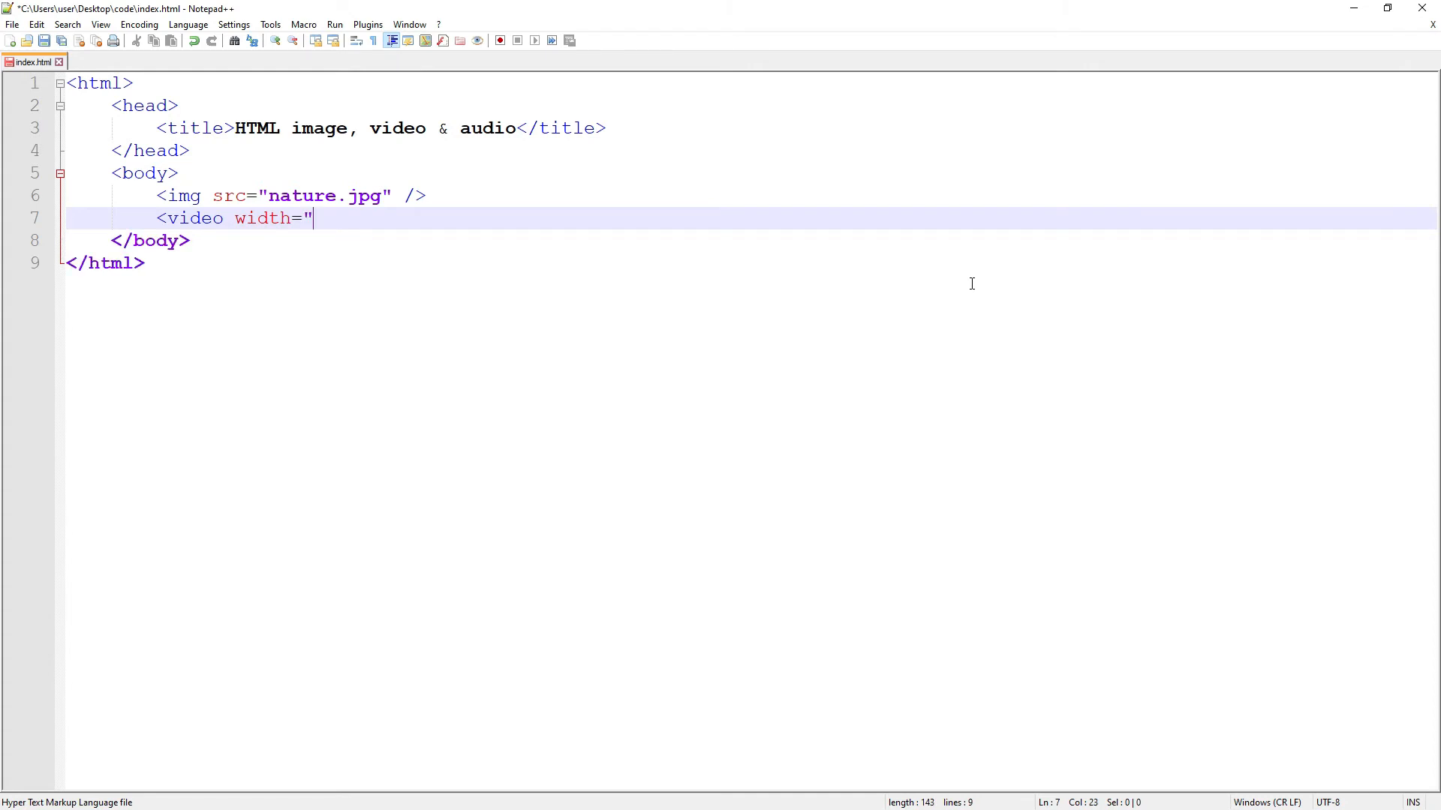
text(320" height=)
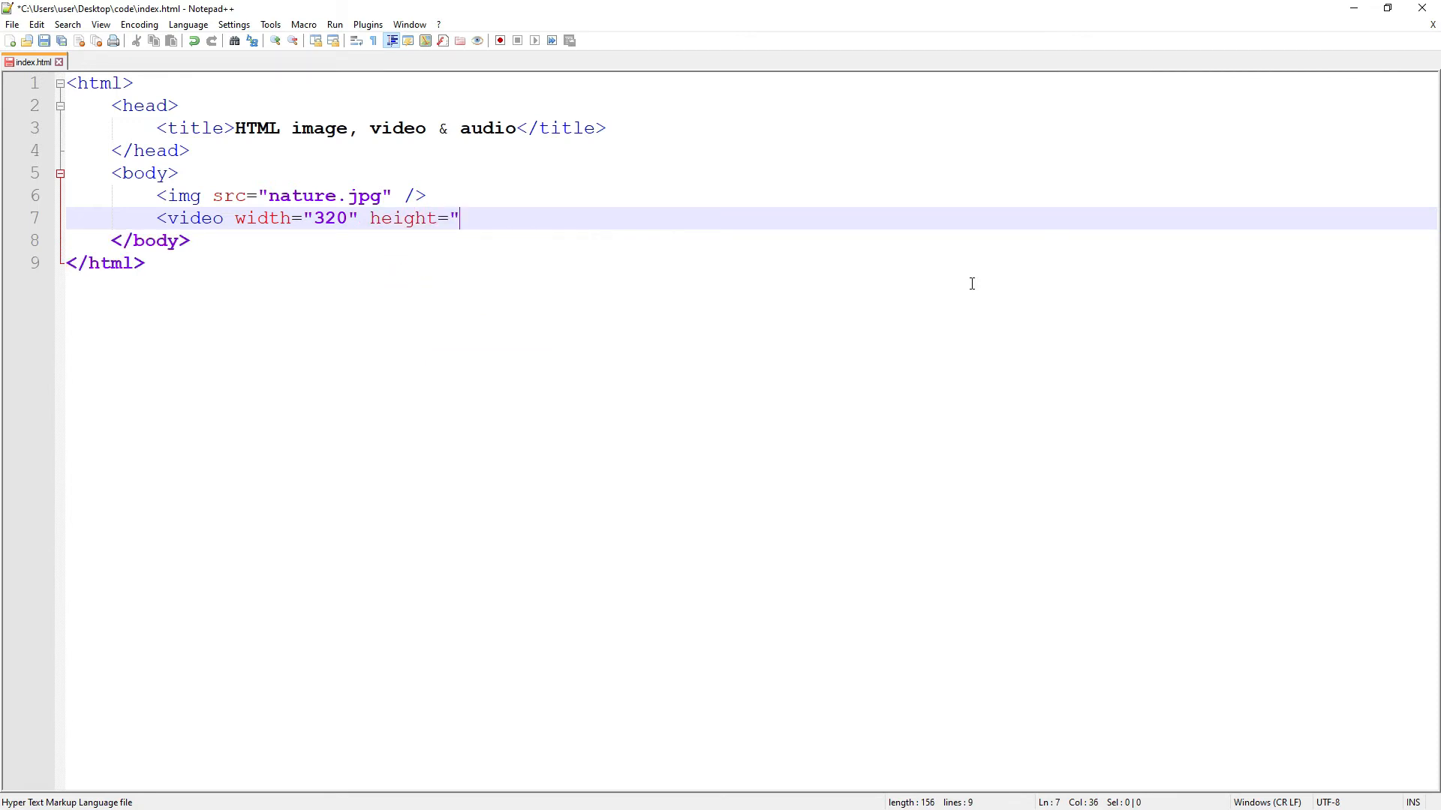
text(240")
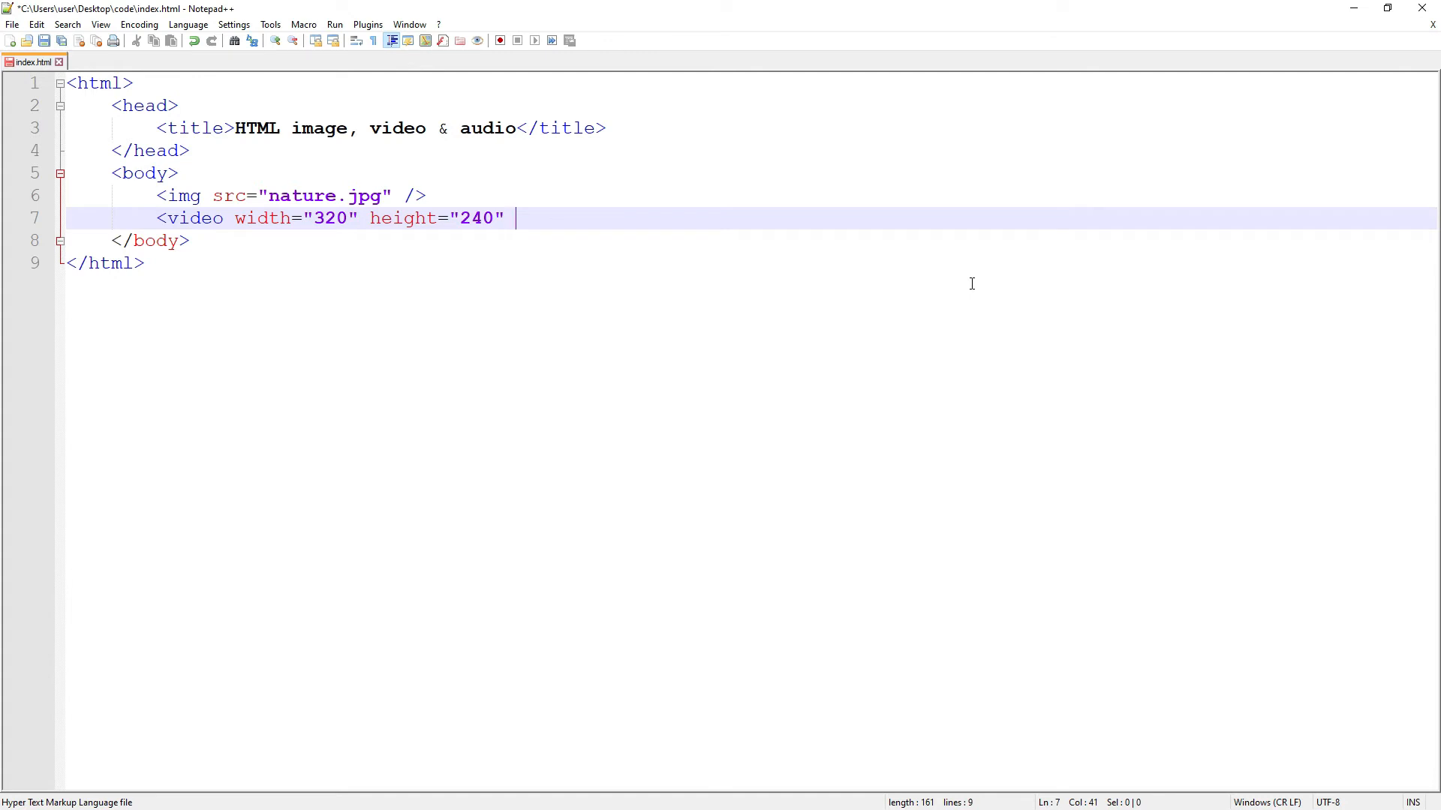
text(controls>)
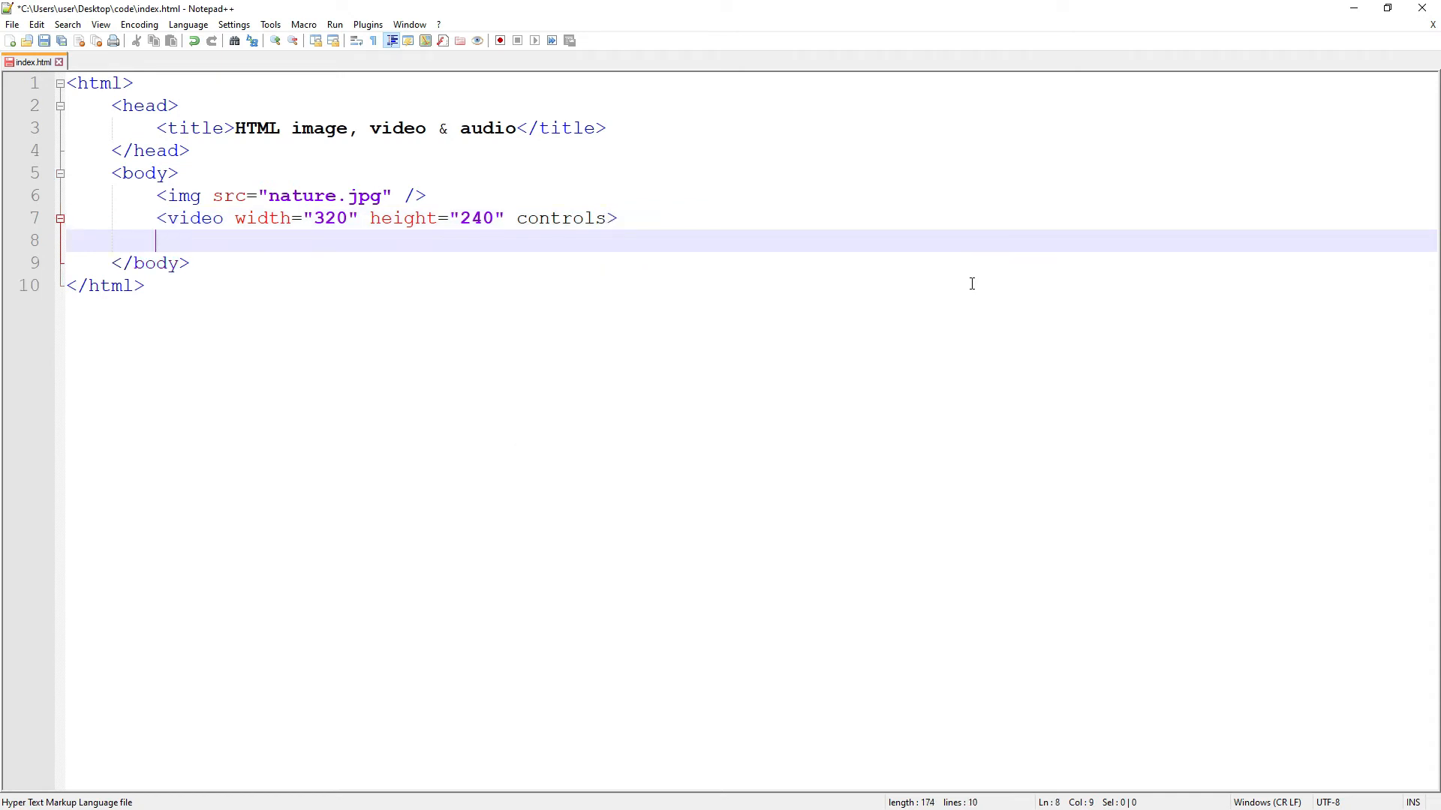
text(</video>)
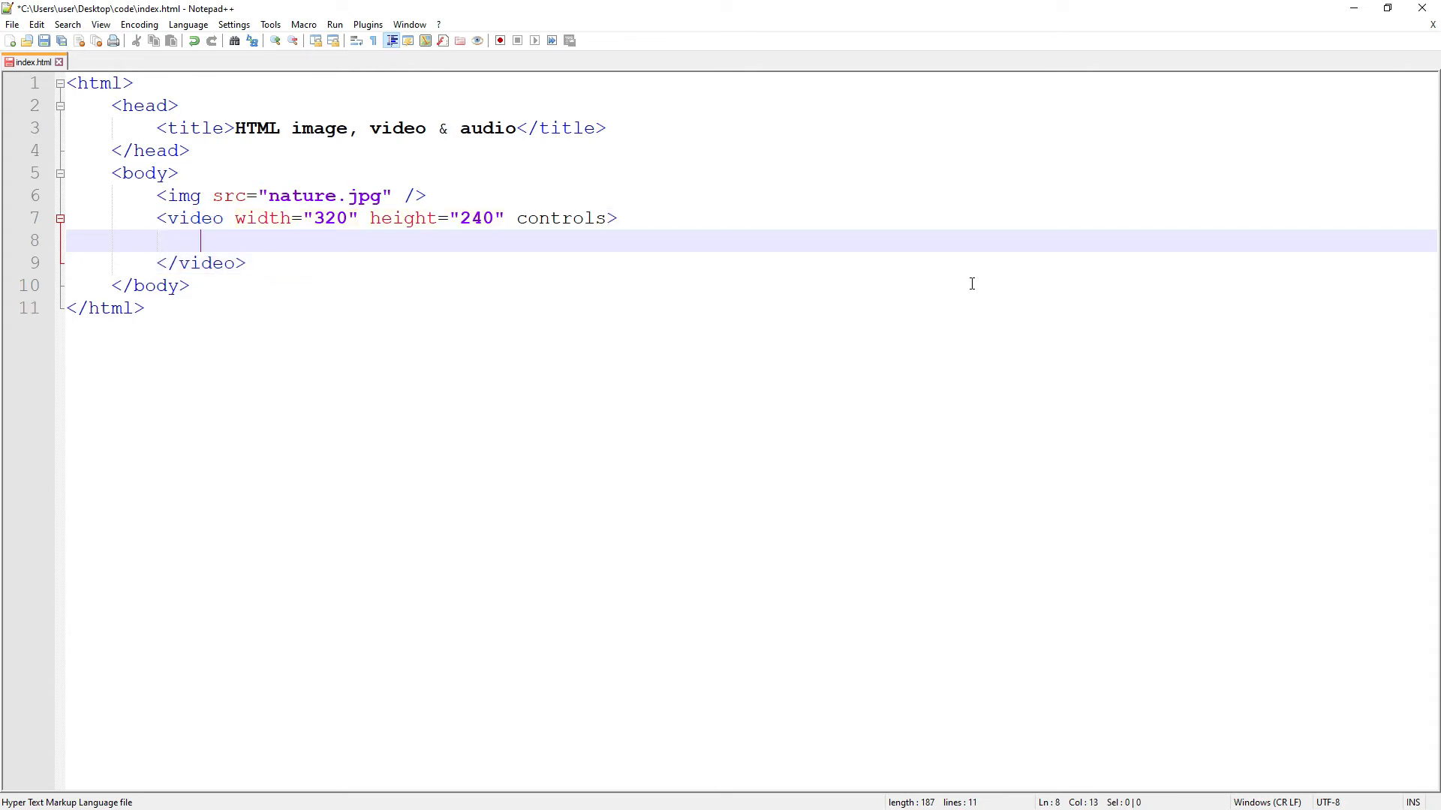
Step: Add a source tag inside the video pointing at video.mp4
text(<source)
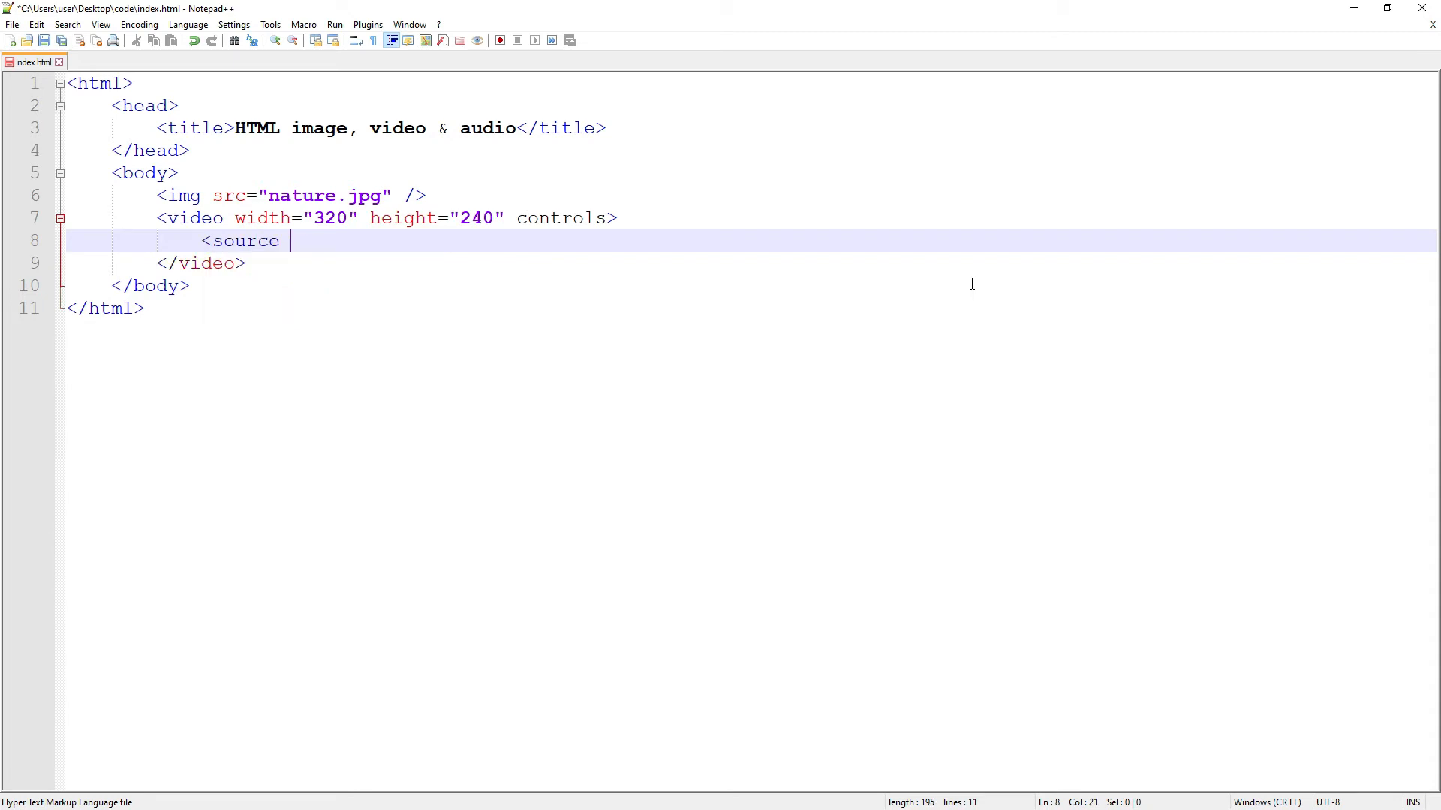
text(src=)
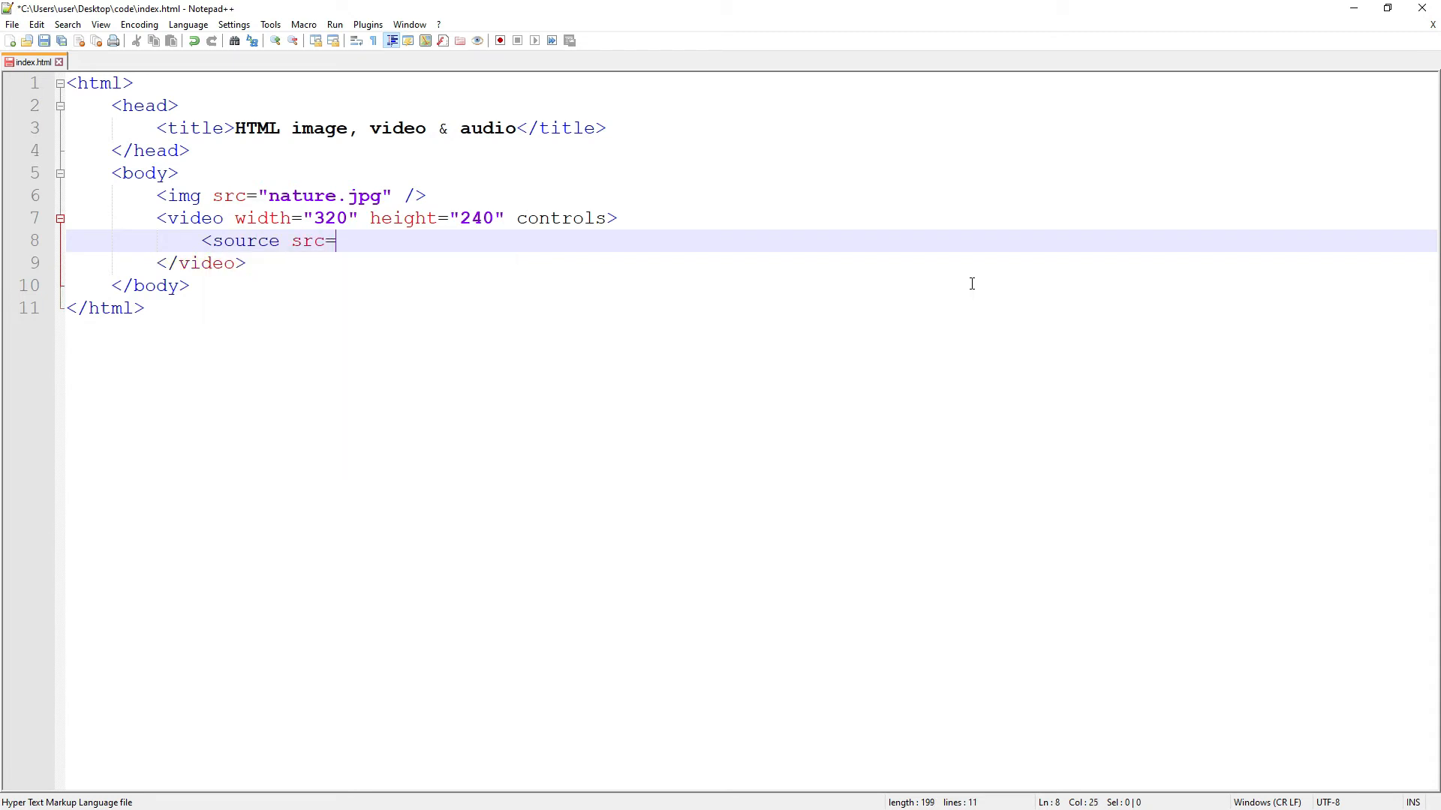
text("")
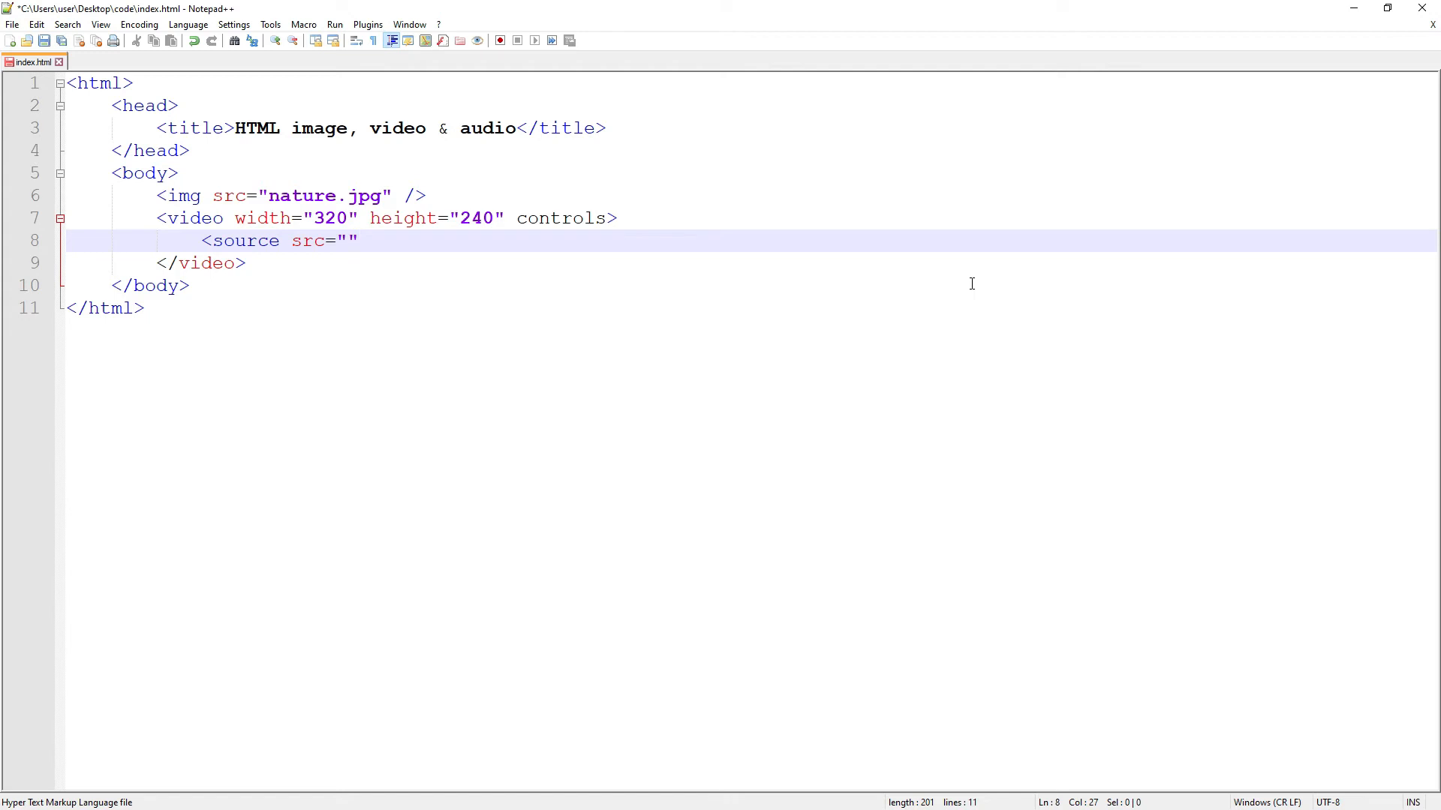
click(358, 240)
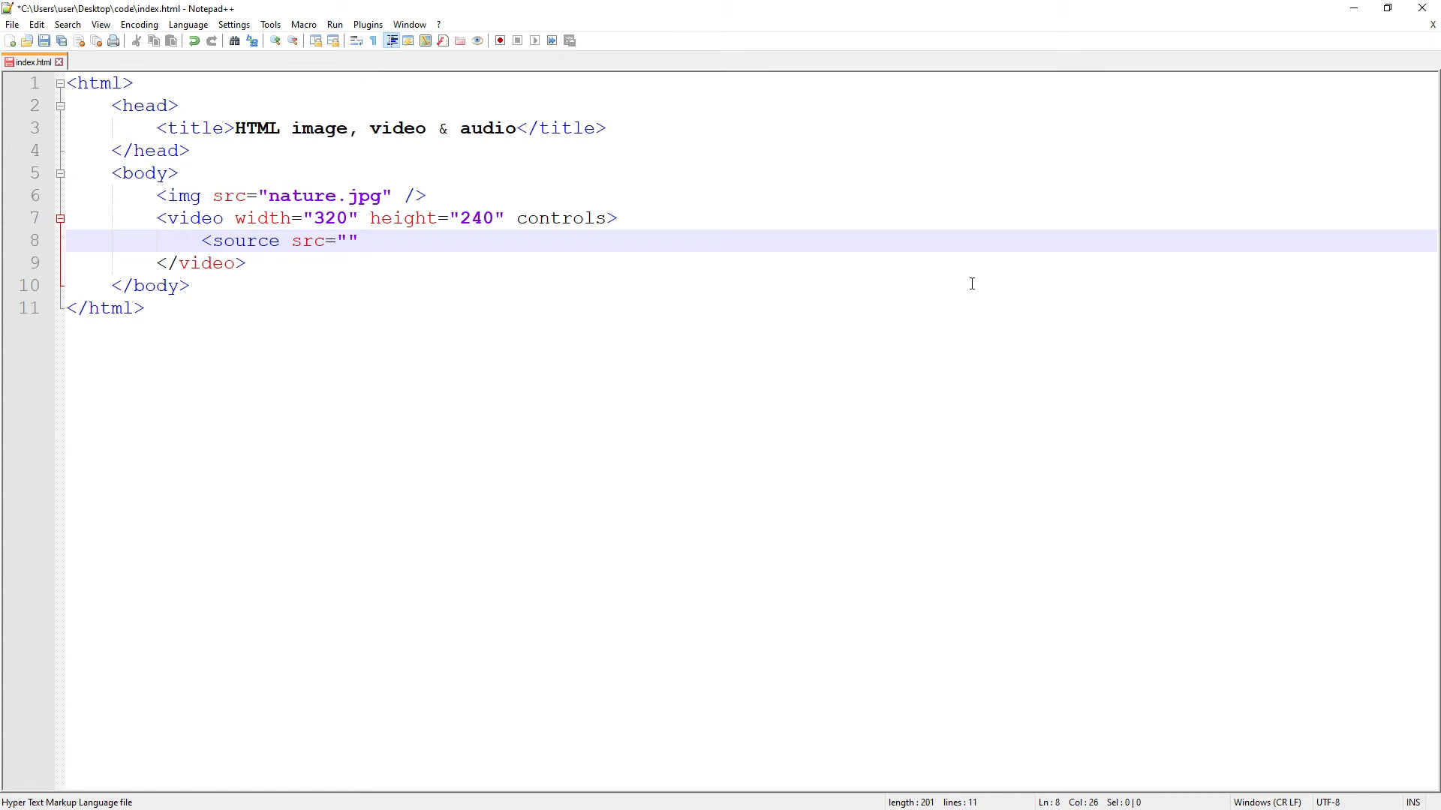
text(video.)
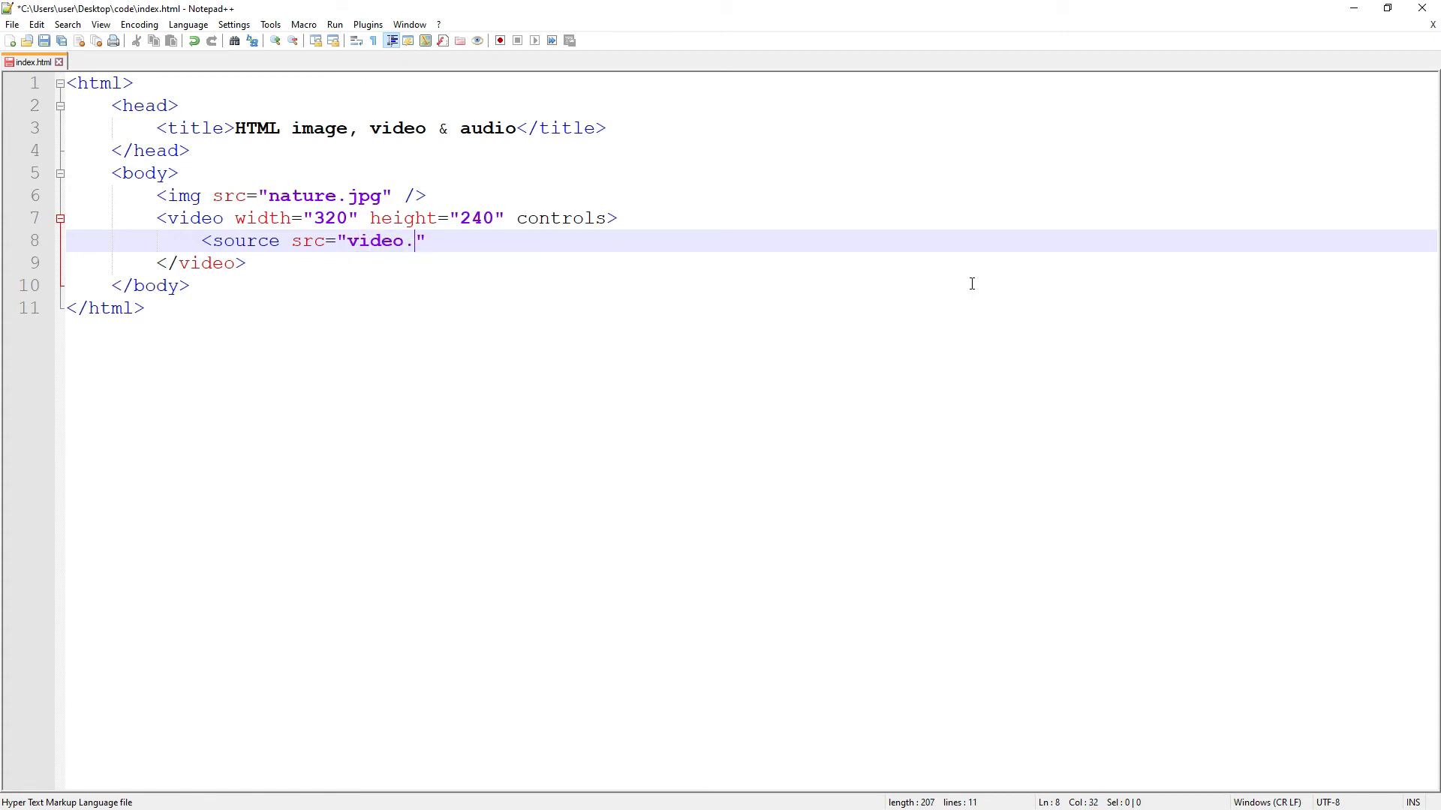
text(mp4)
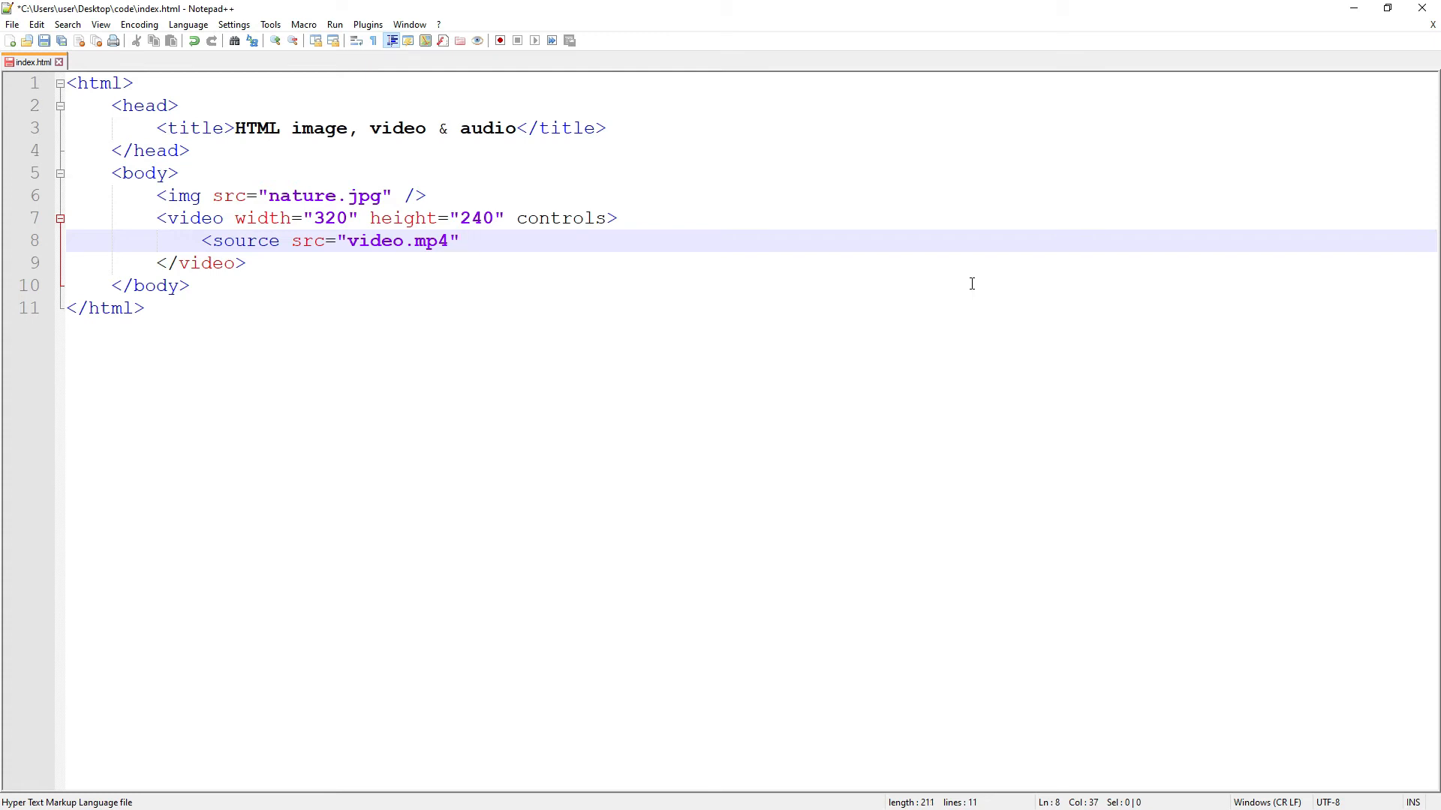
Step: Declare the source type as video/mp4 and save the page
text(type=)
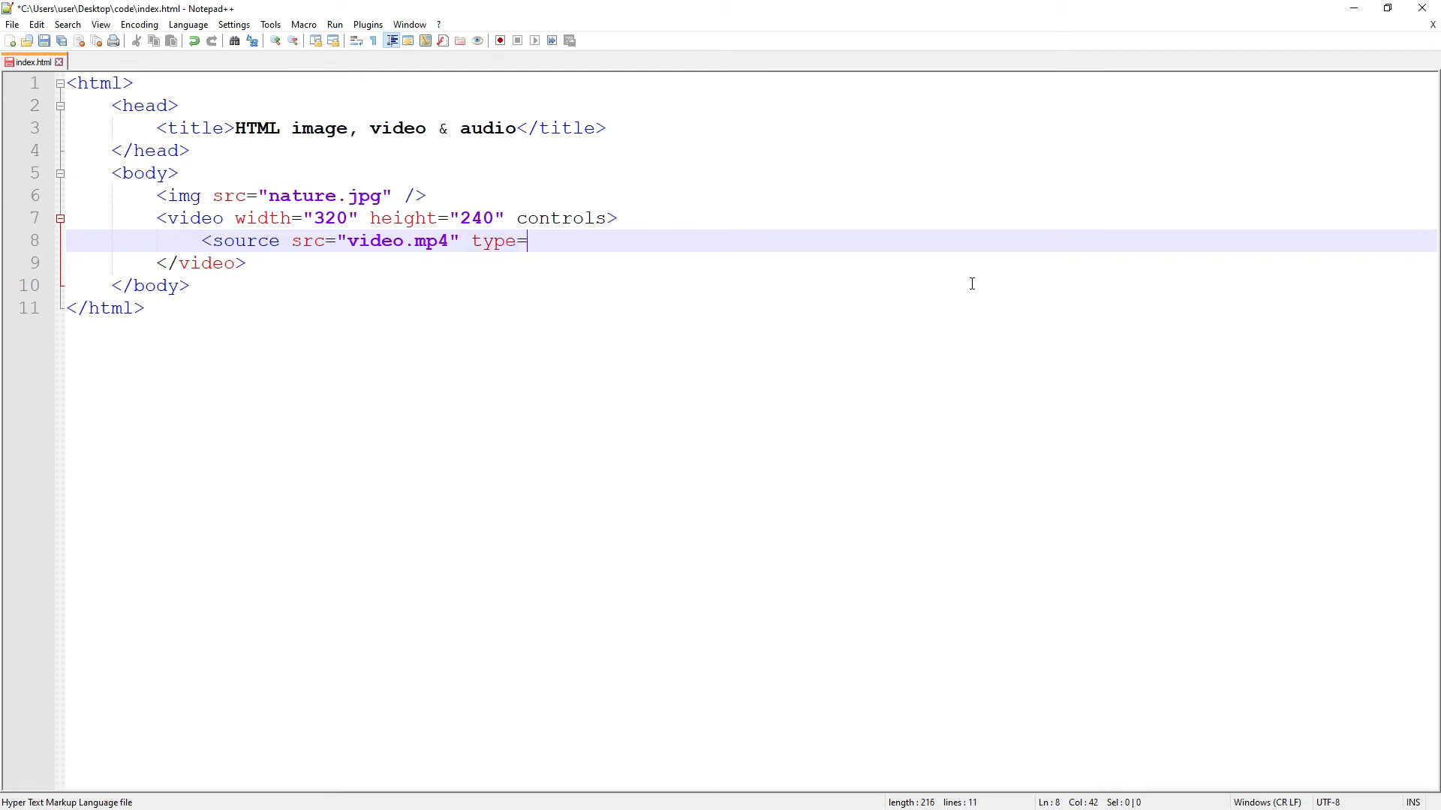
text("video/mp4">)
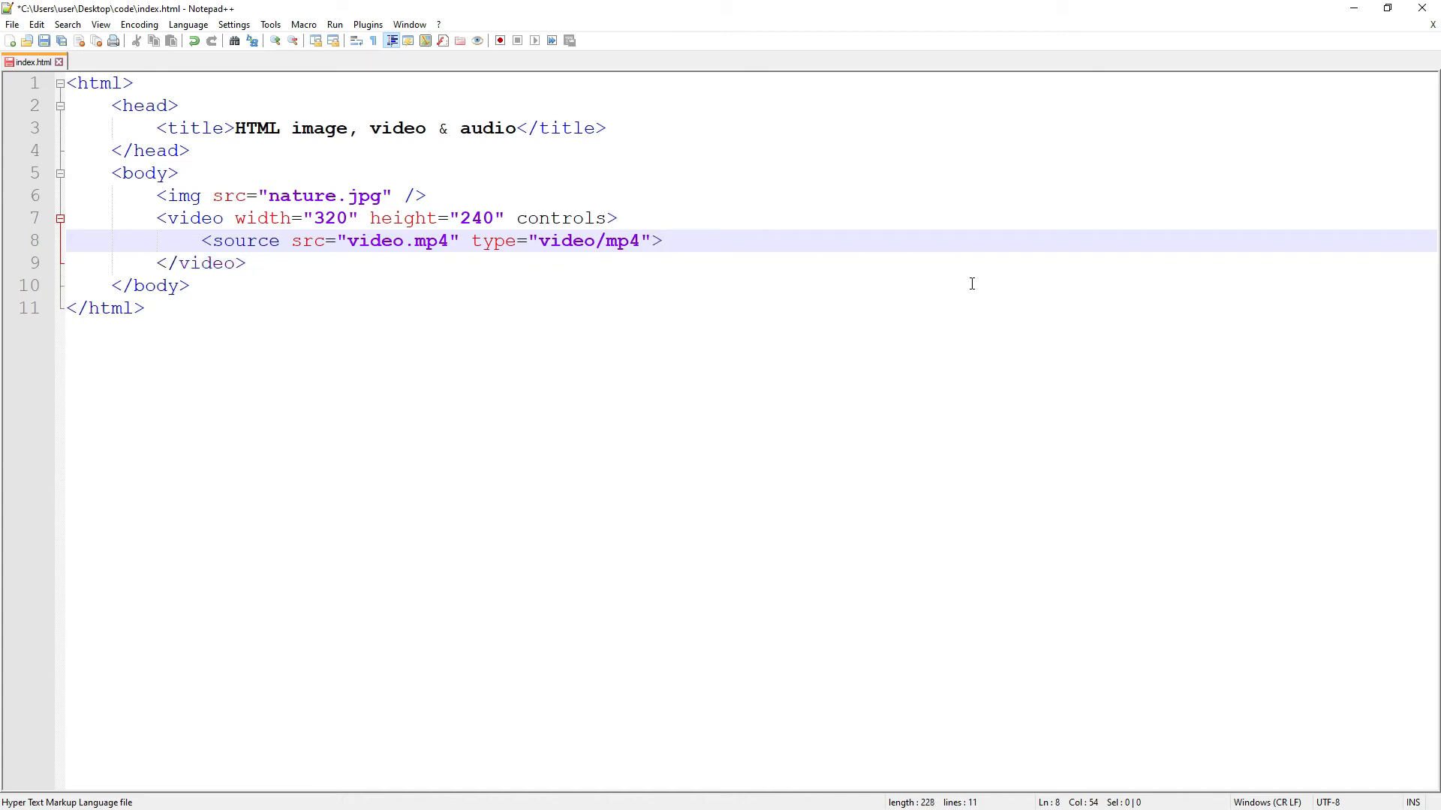
click(662, 240)
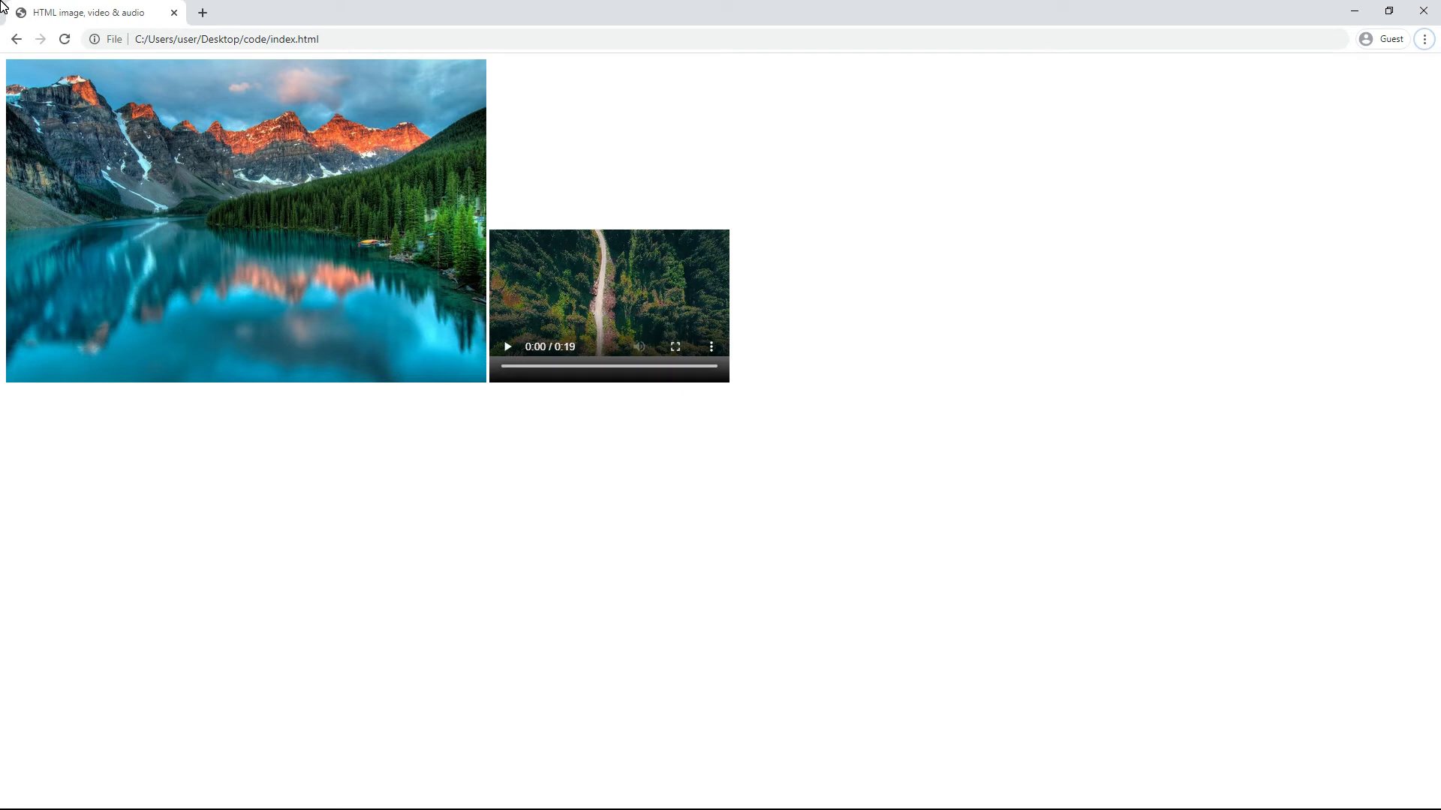
mouse_move(515, 488)
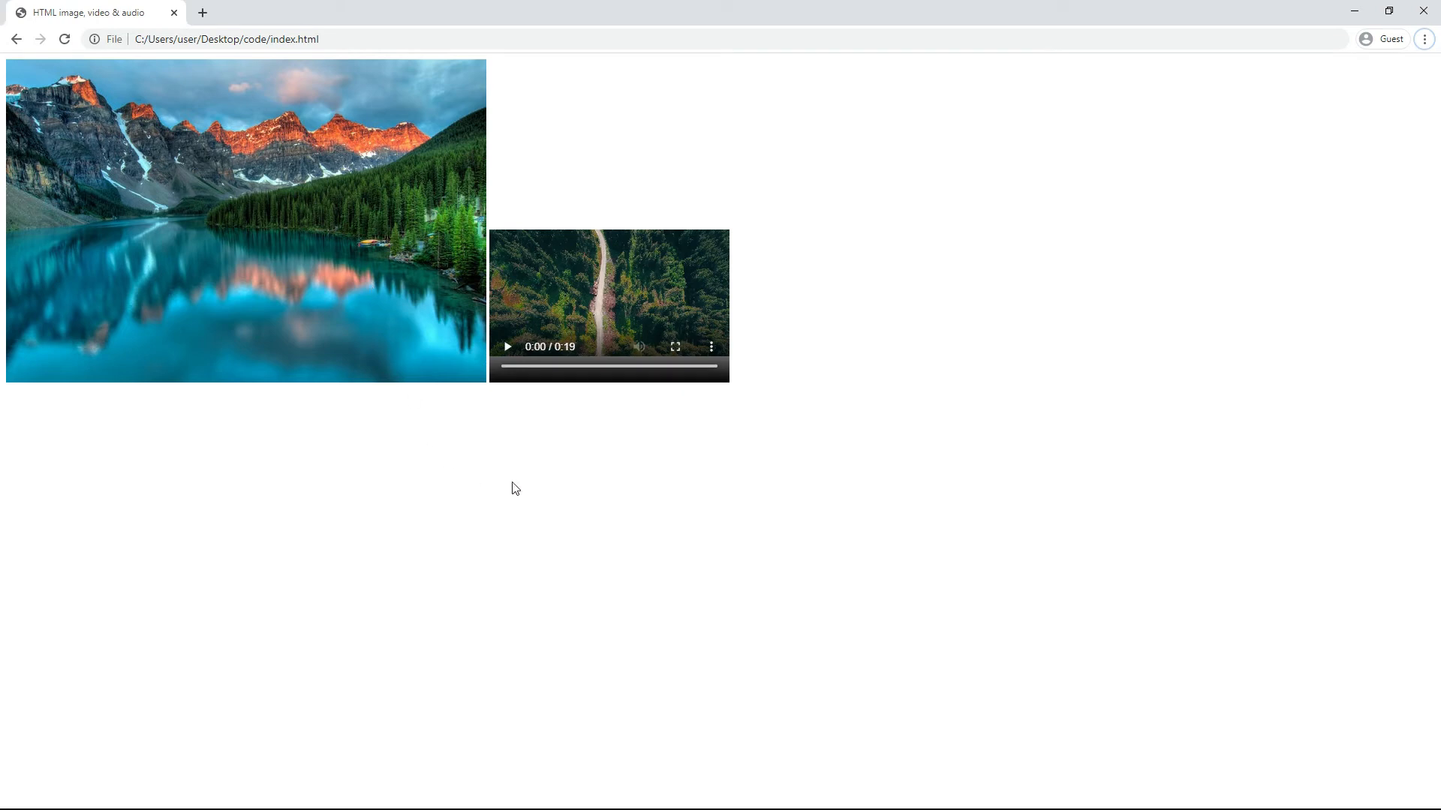
mouse_move(543, 401)
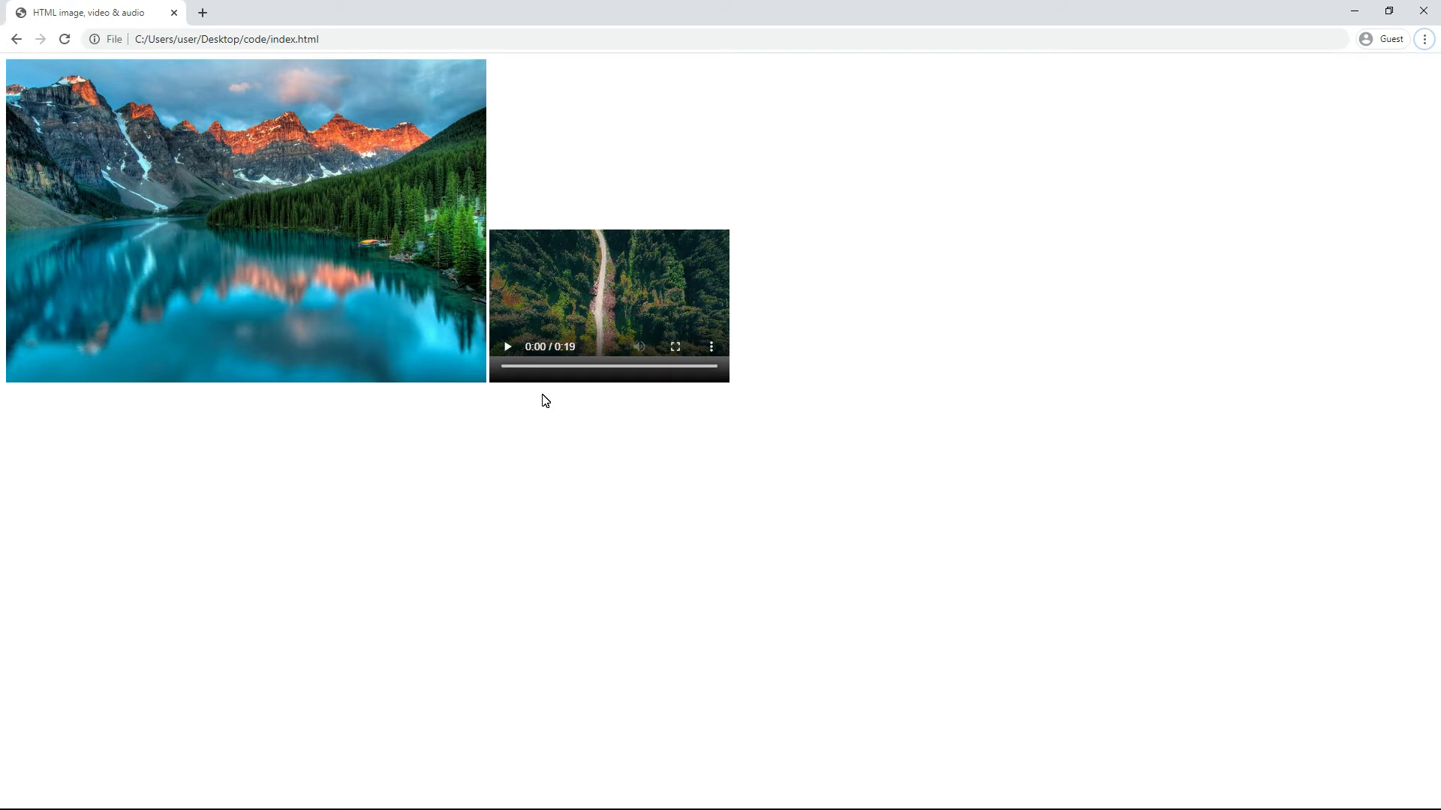
mouse_move(566, 357)
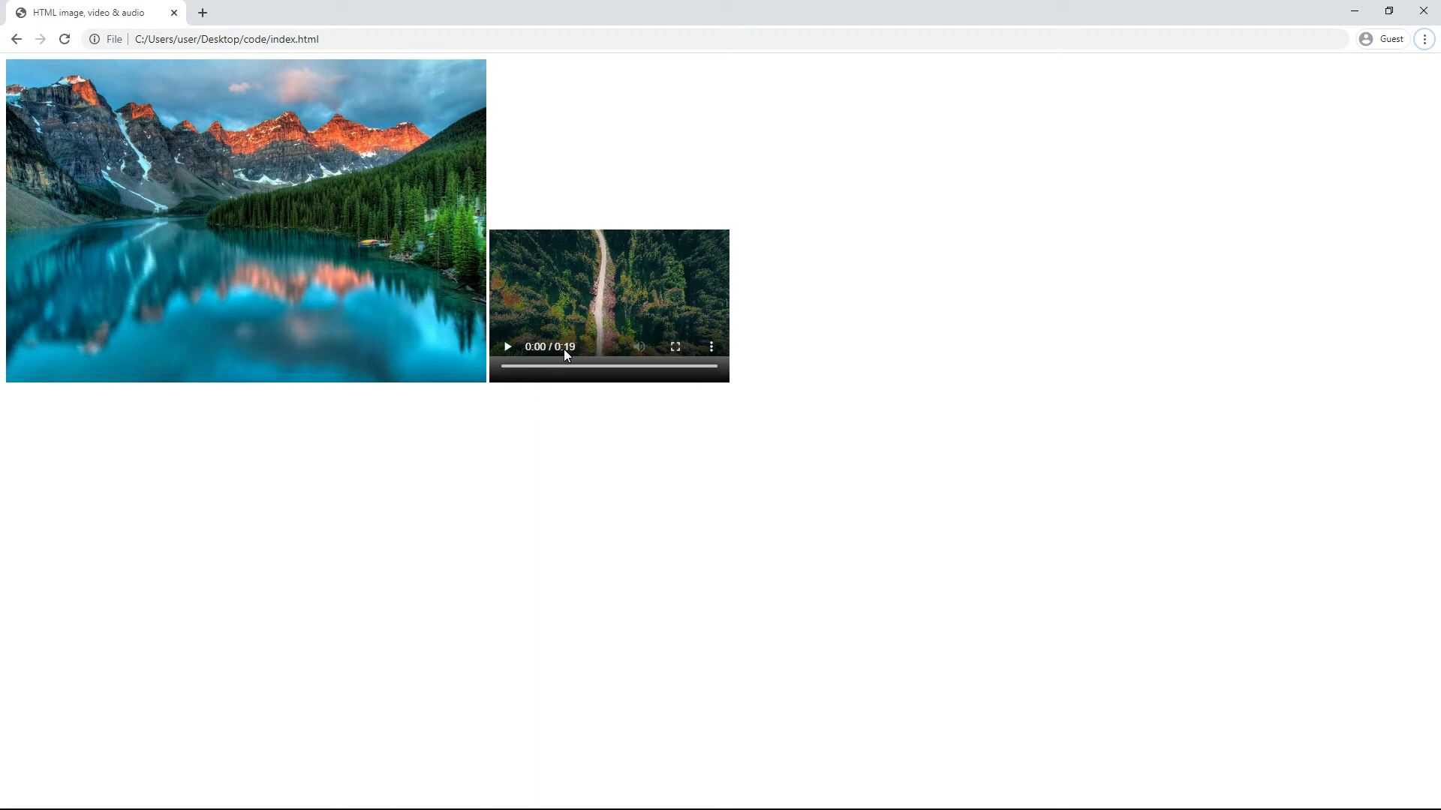
Step: Play the video in Chrome for a moment, then pause it
click(505, 346)
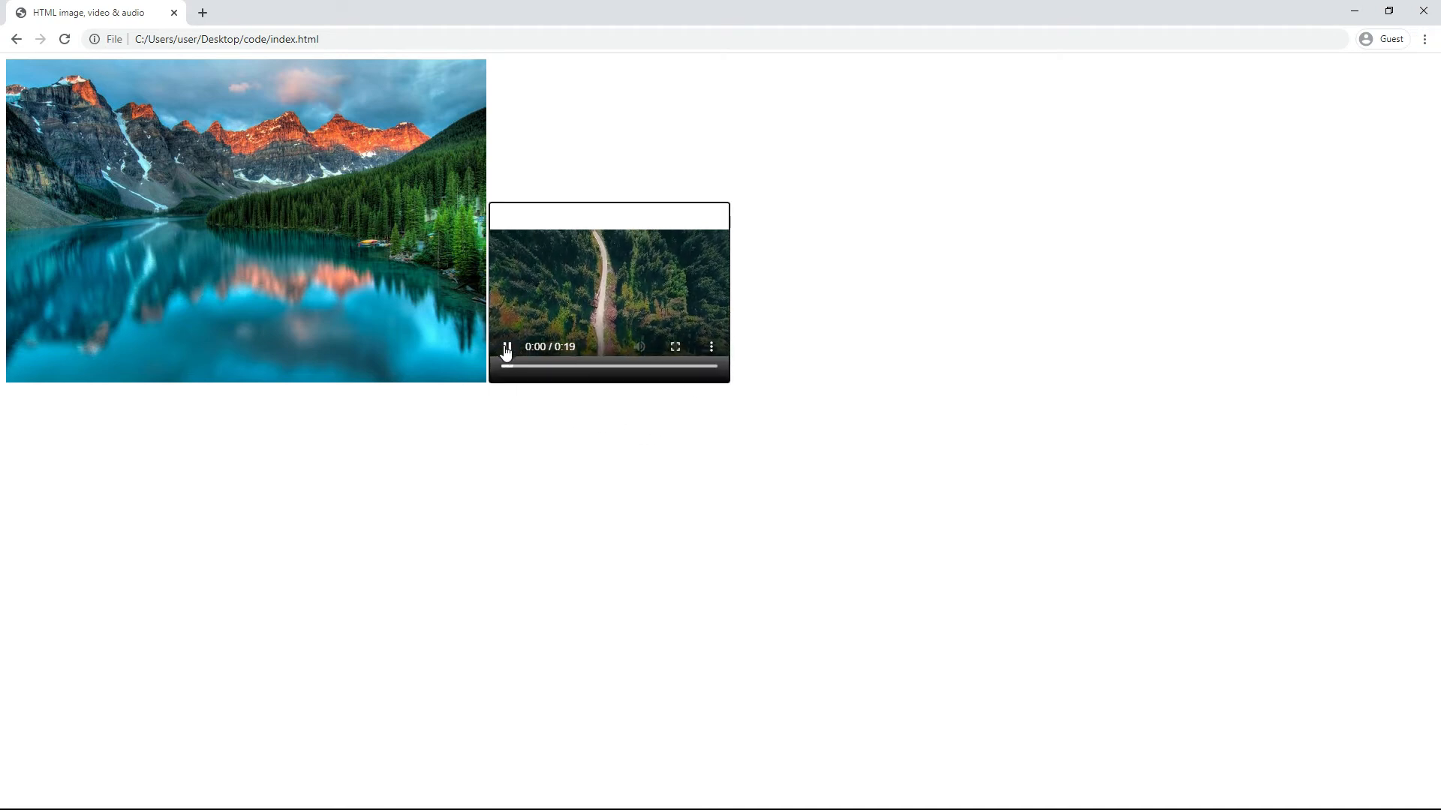
click(506, 347)
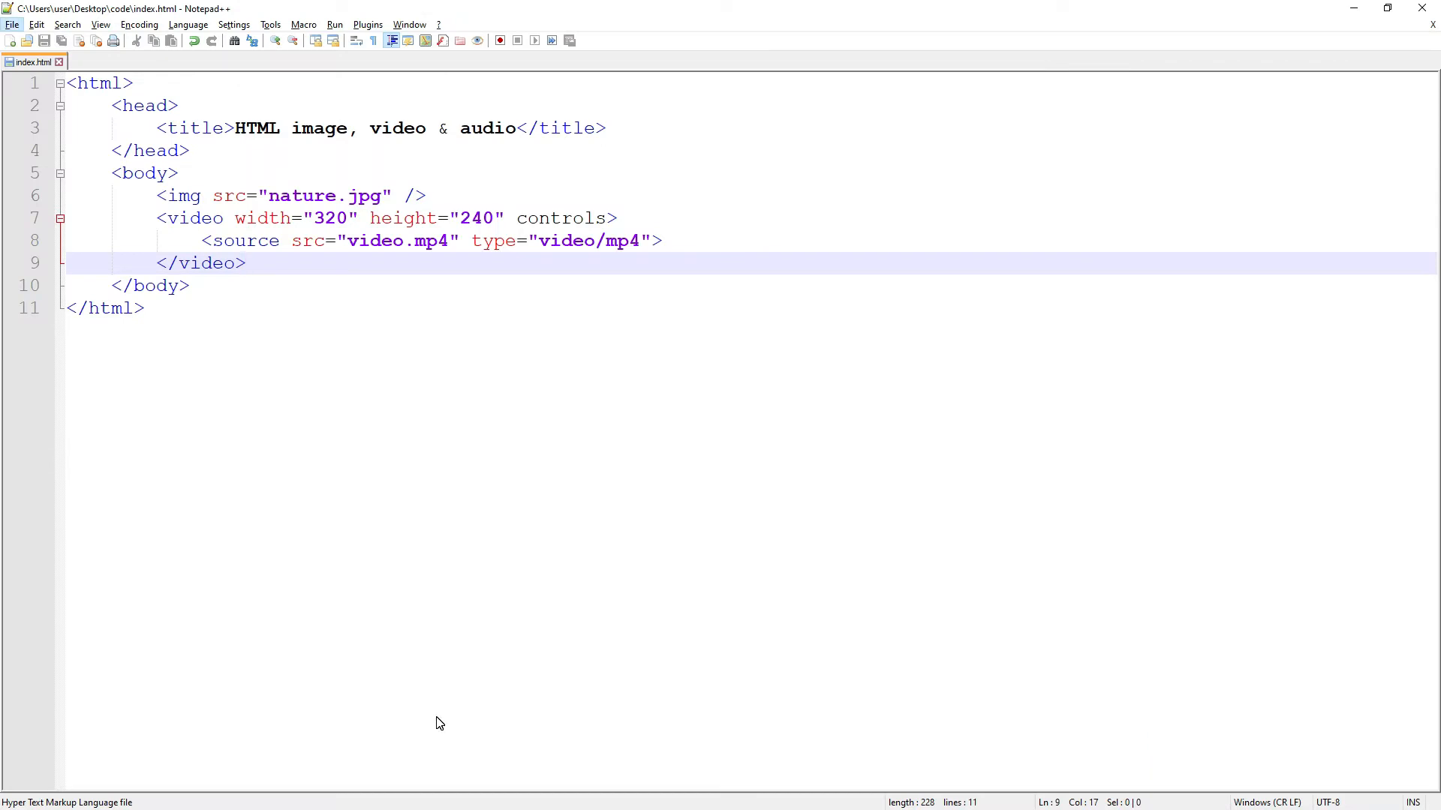
Step: Add <audio controls> with its </audio> end tag below the video element
click(12, 24)
text(<)
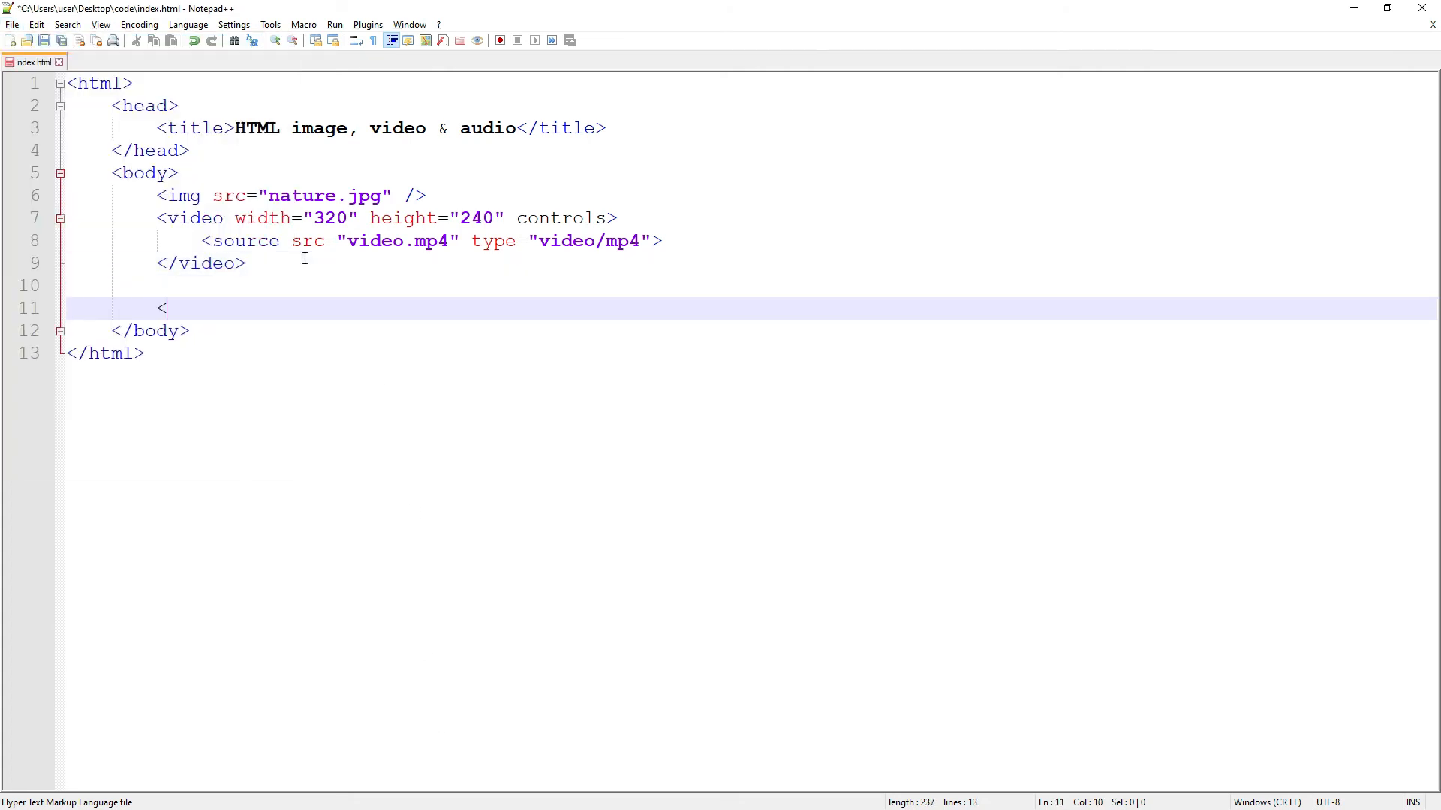
text(audio)
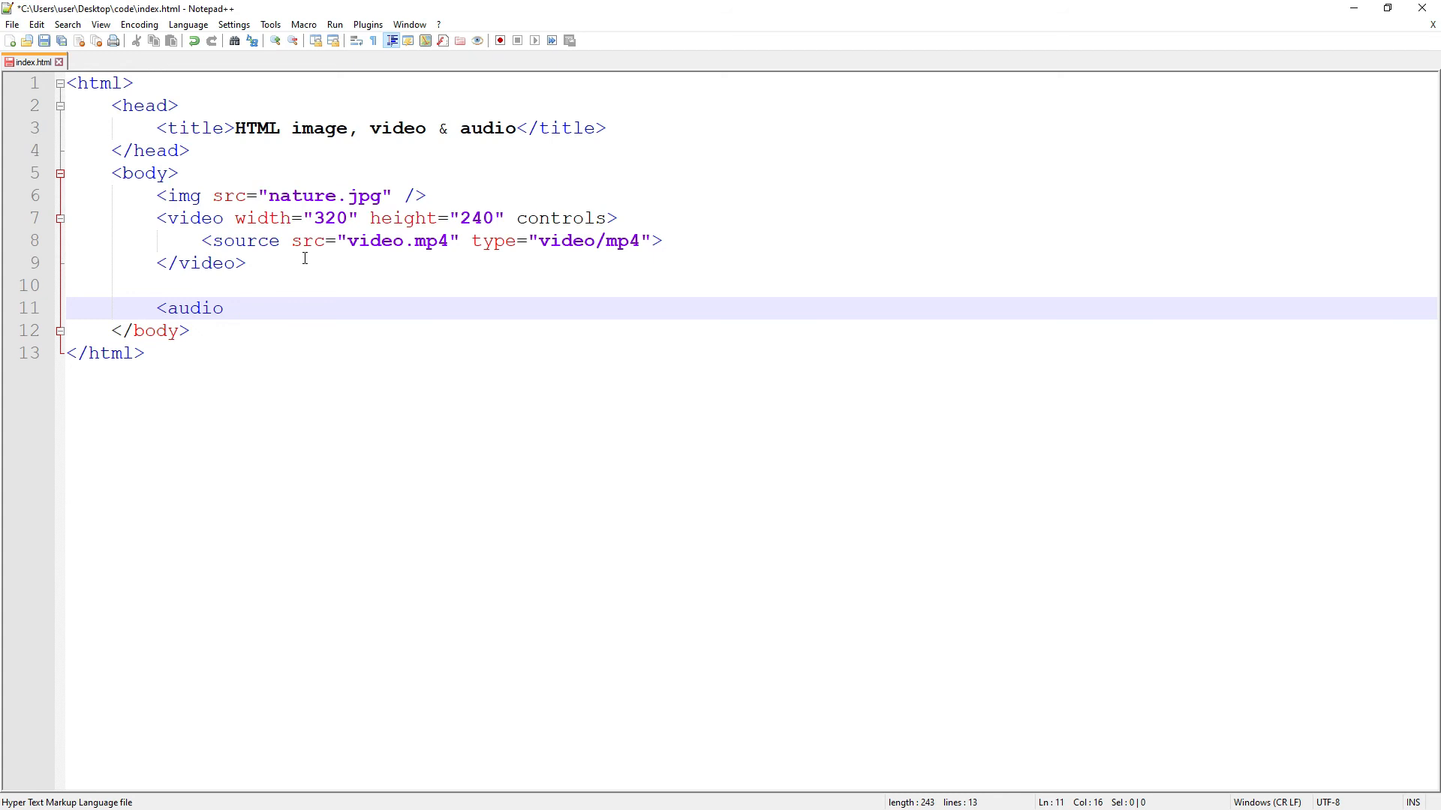
text(controls>)
text(<)
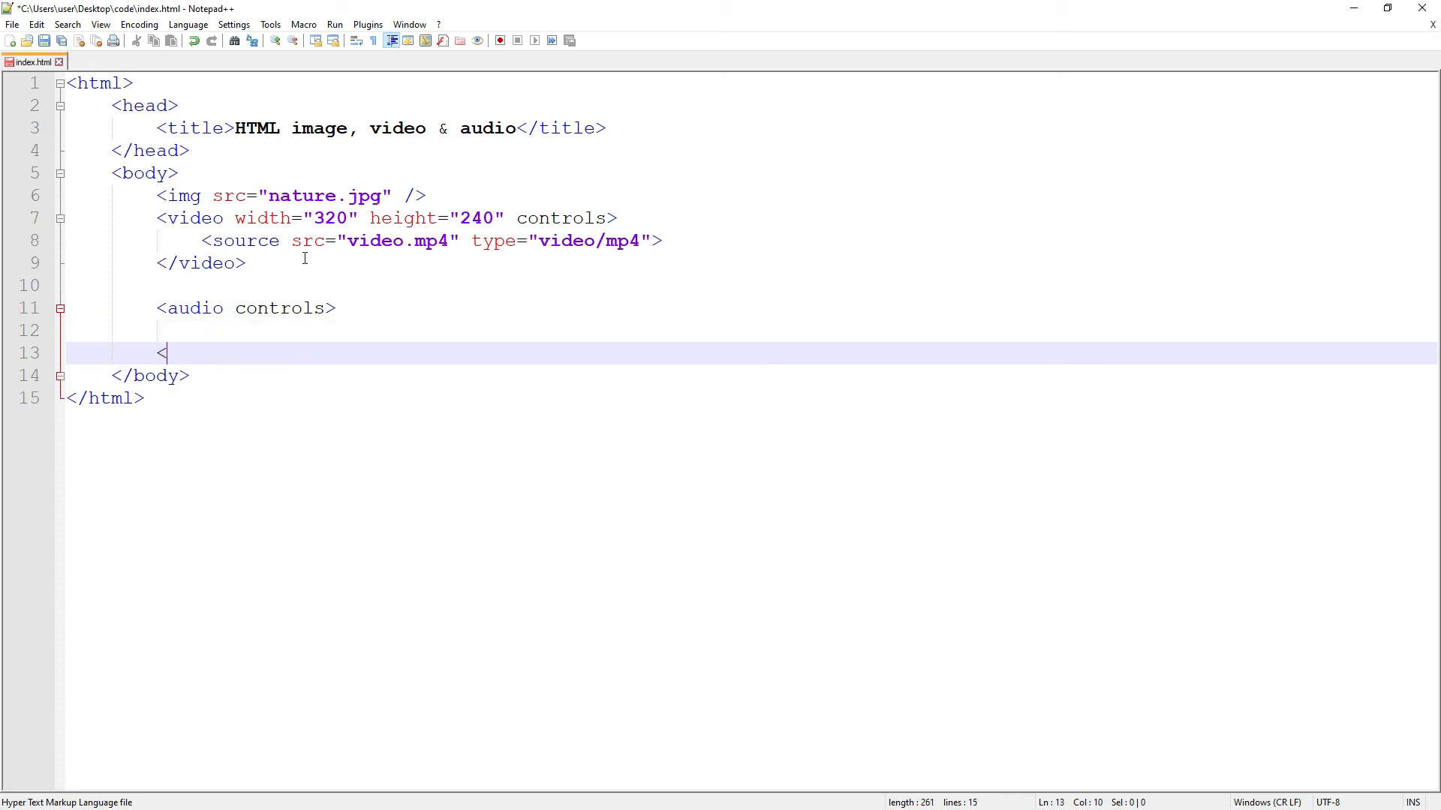
text(/audio>)
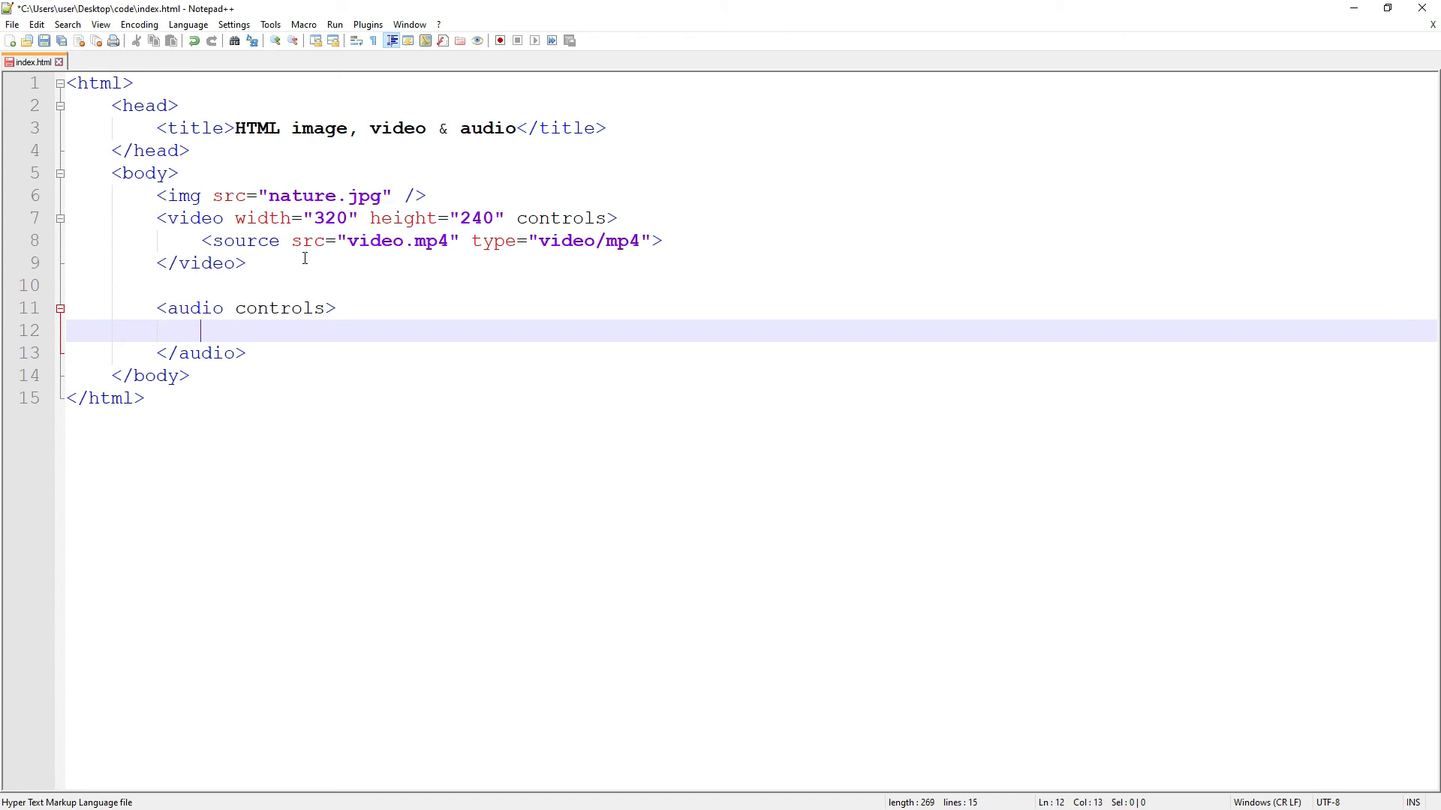
Step: Add a source for audio.mp3 typed audio/mpeg inside the audio element
text(<source)
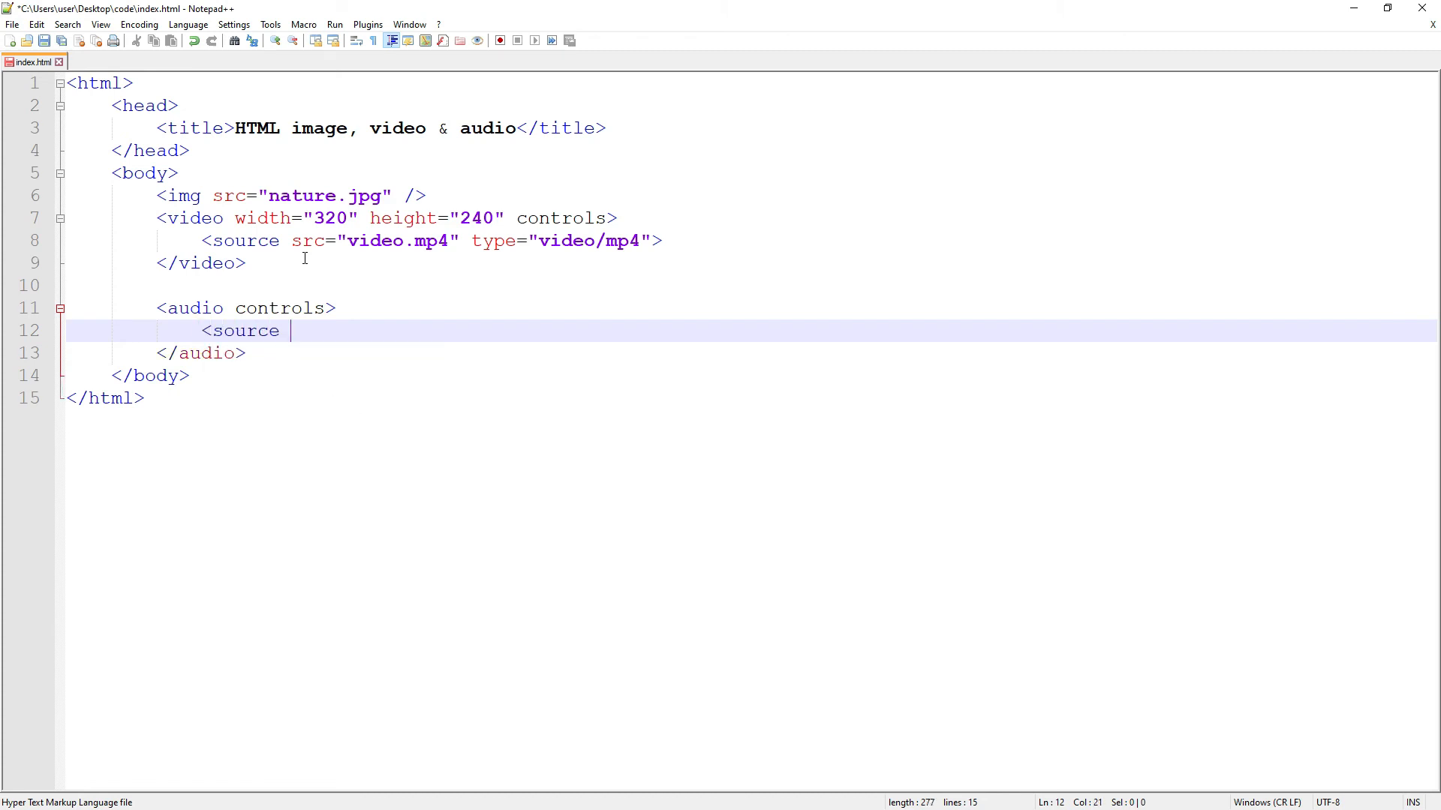
text(src=")
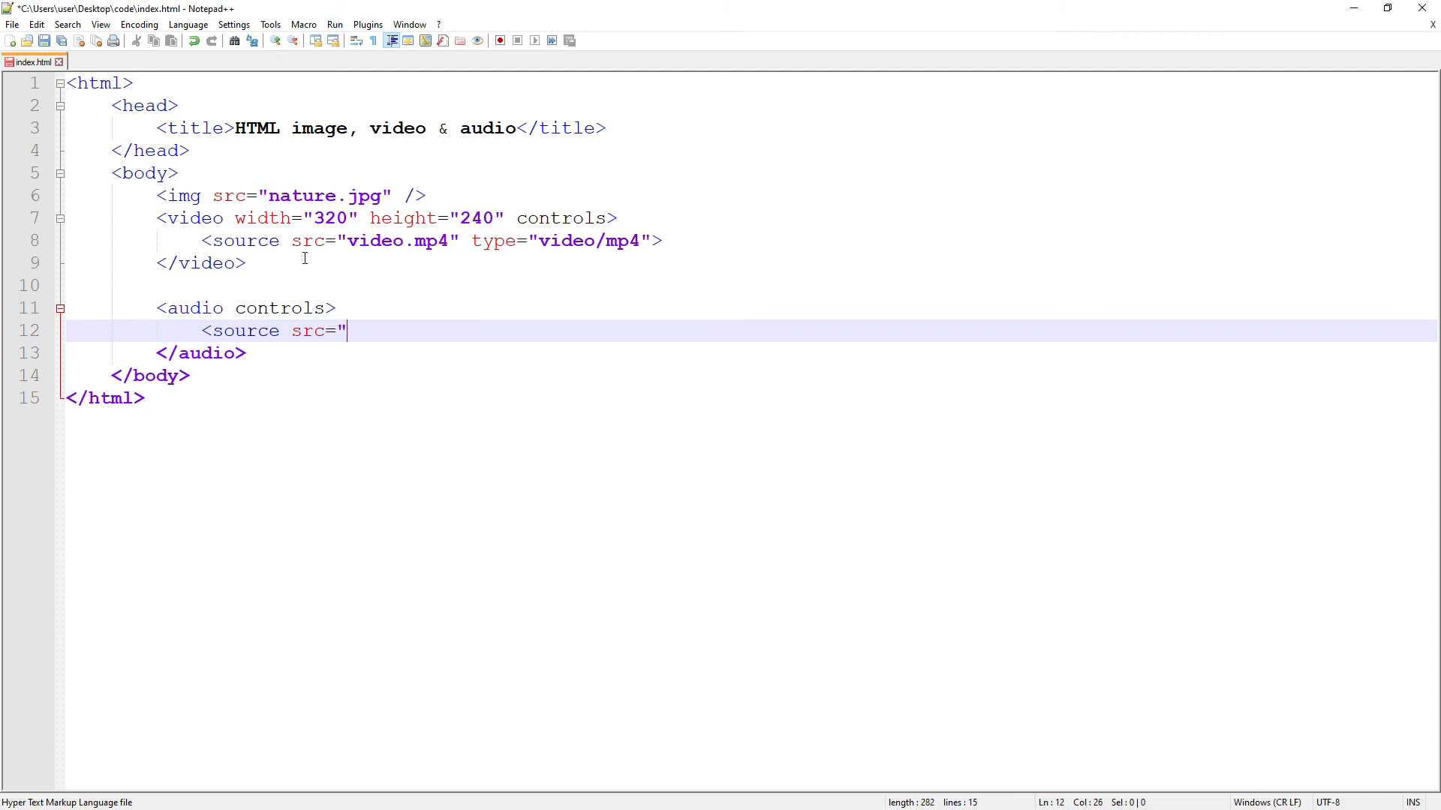
text(audio.)
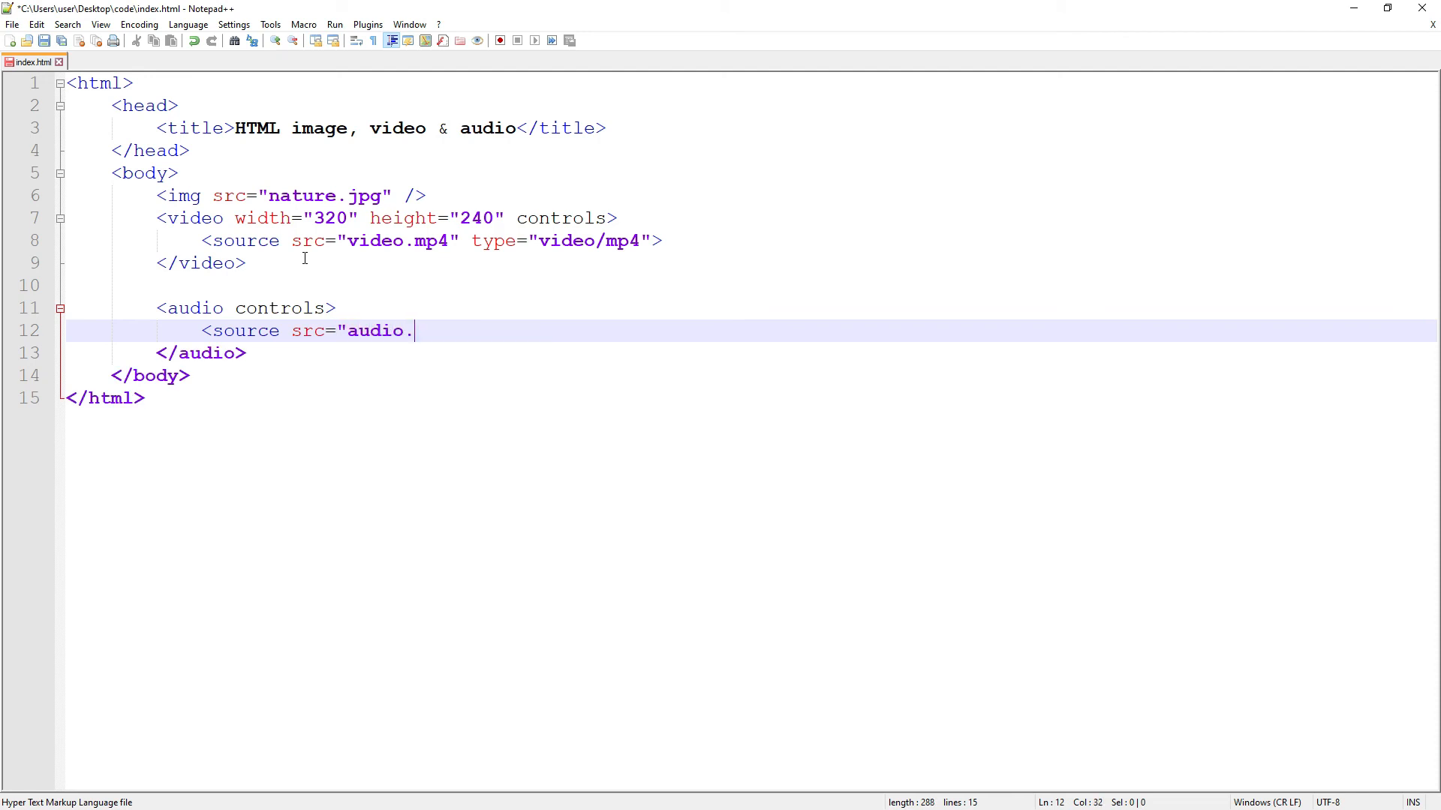
text(mp3)
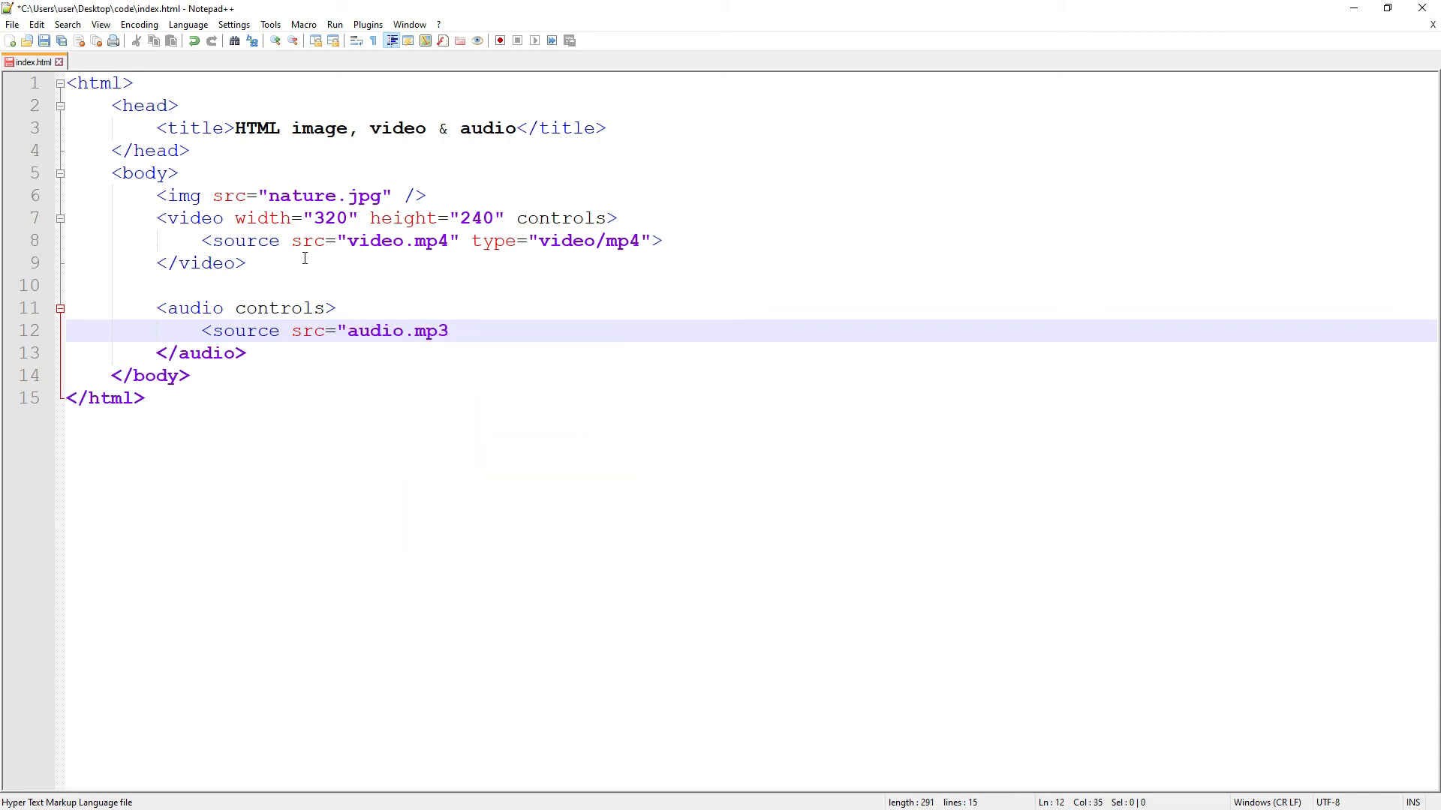
text(type)
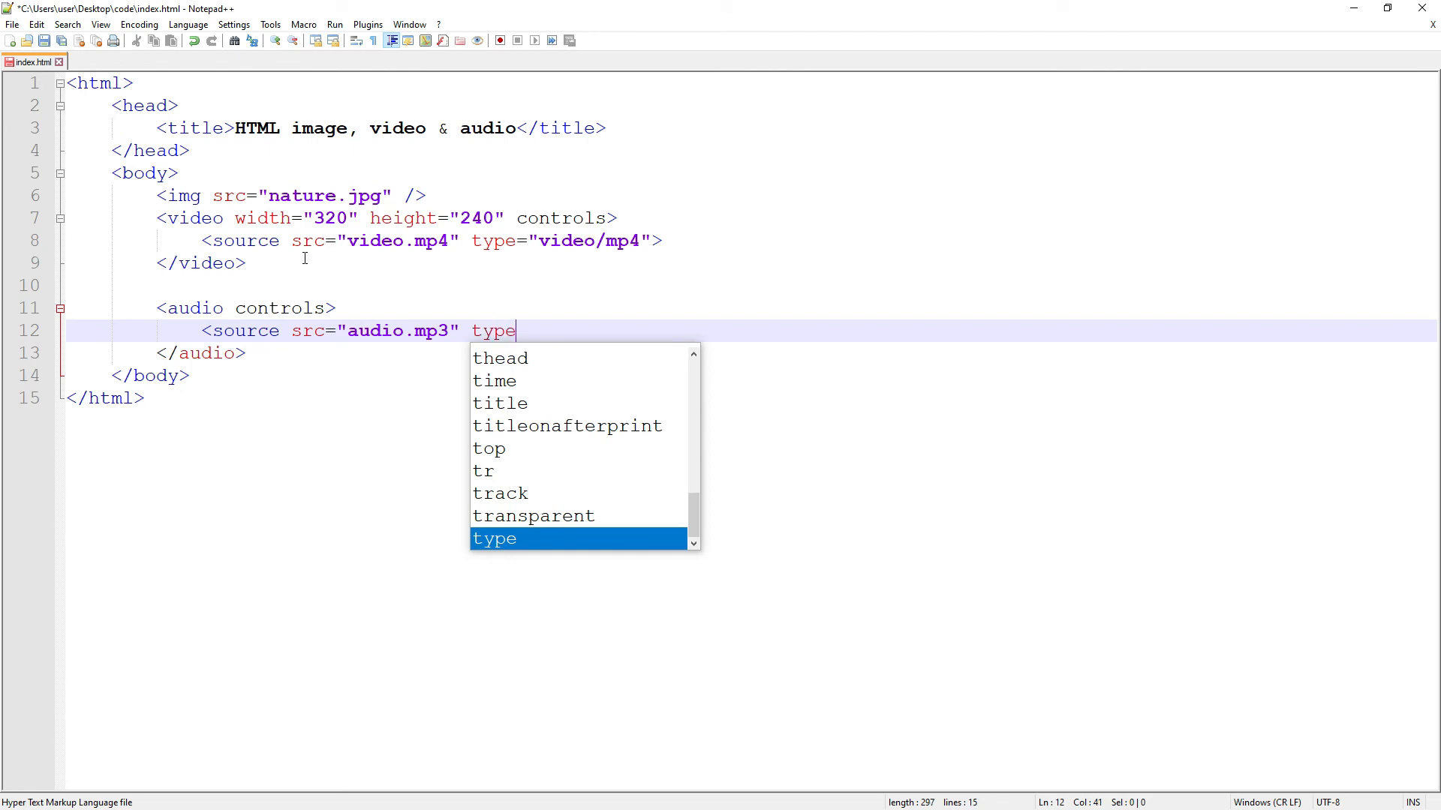
text(="a)
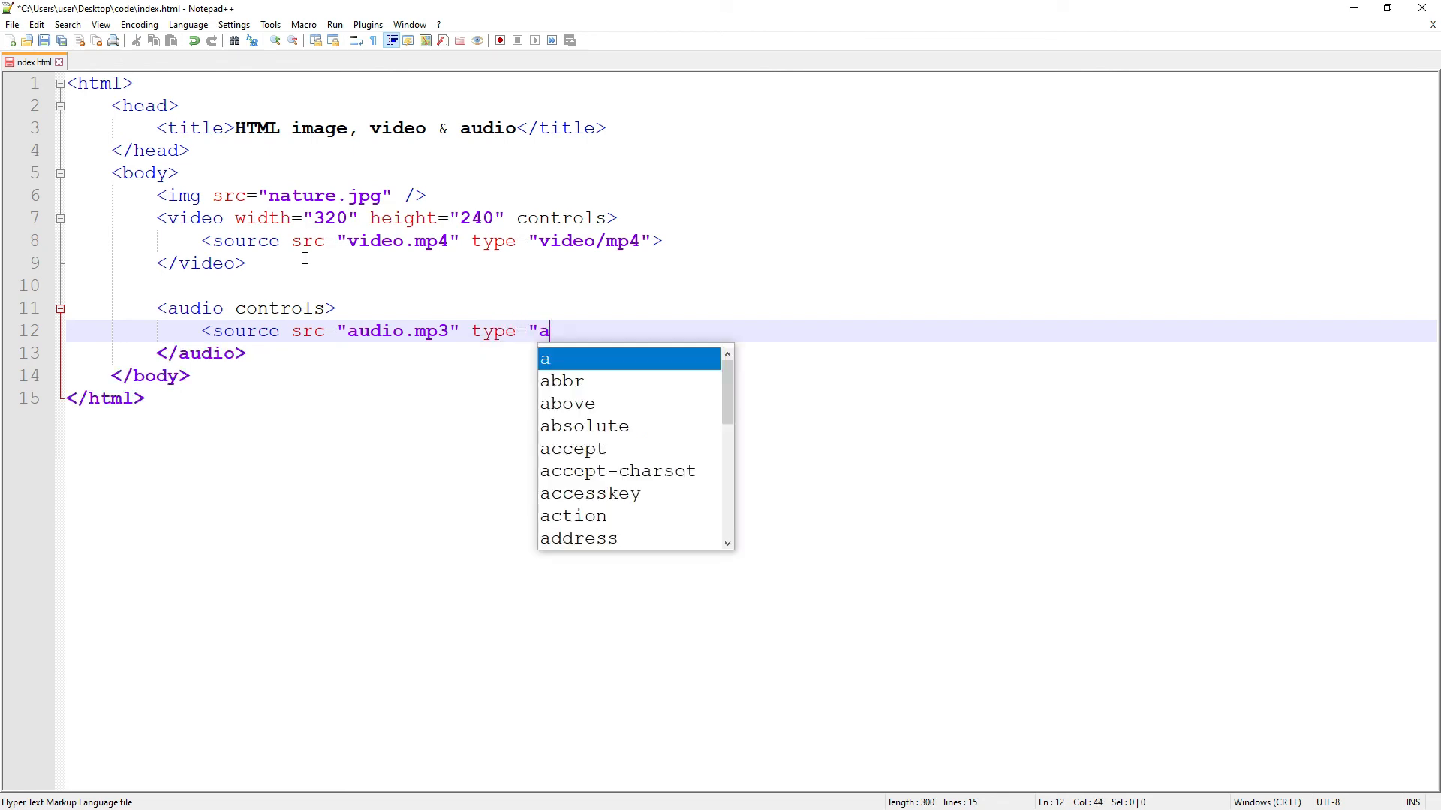
text(udio/m)
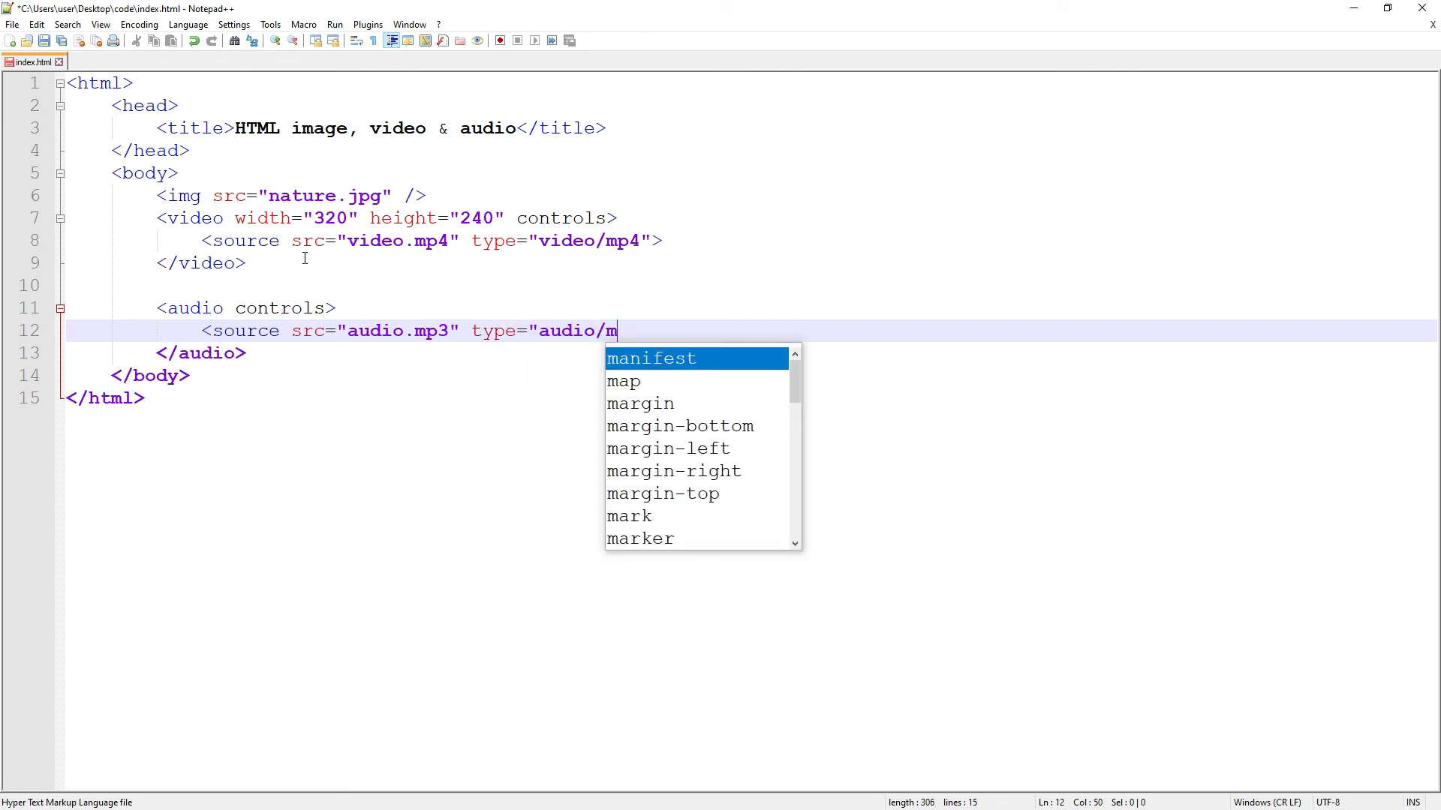
text(peg">)
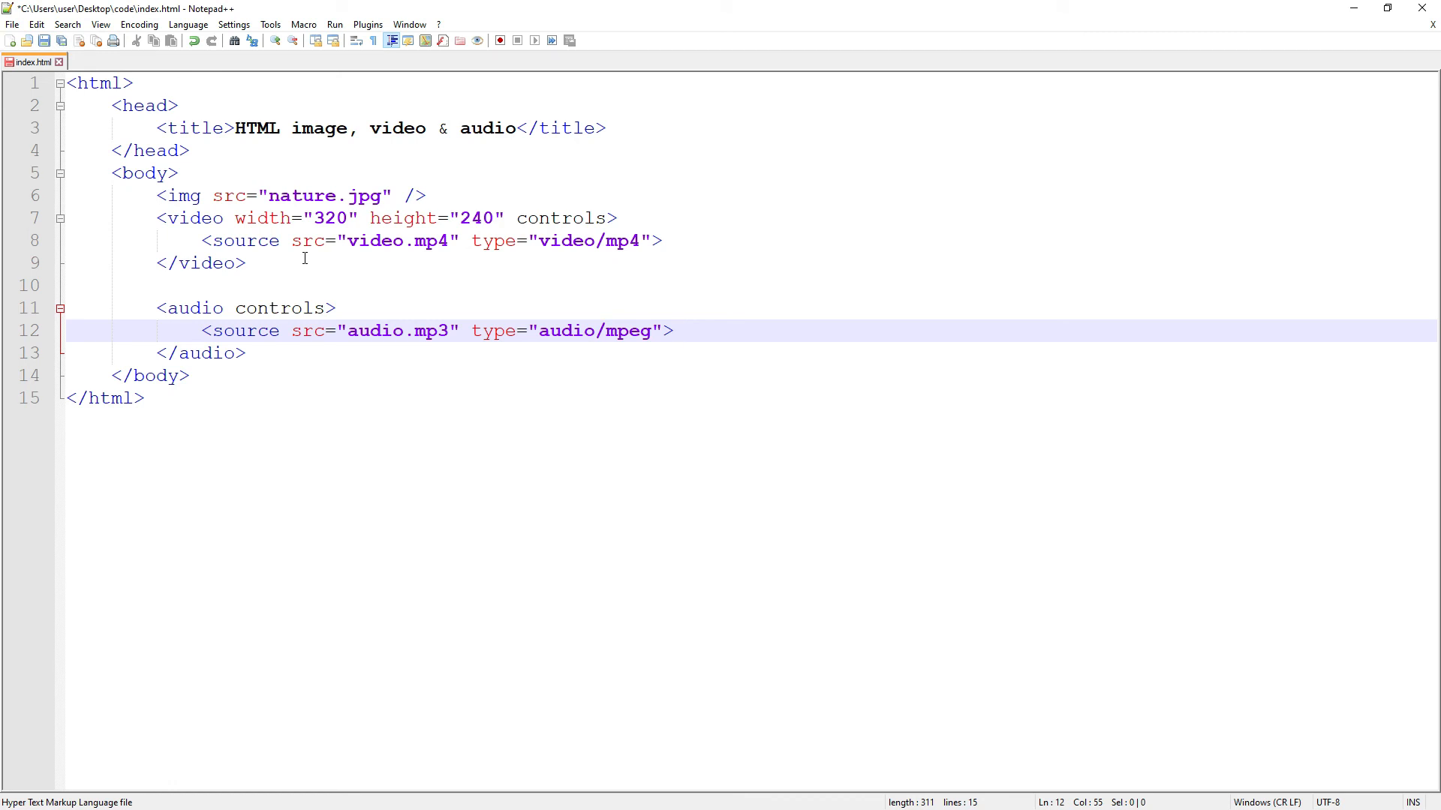
Step: Save index.html with the new audio source
click(673, 330)
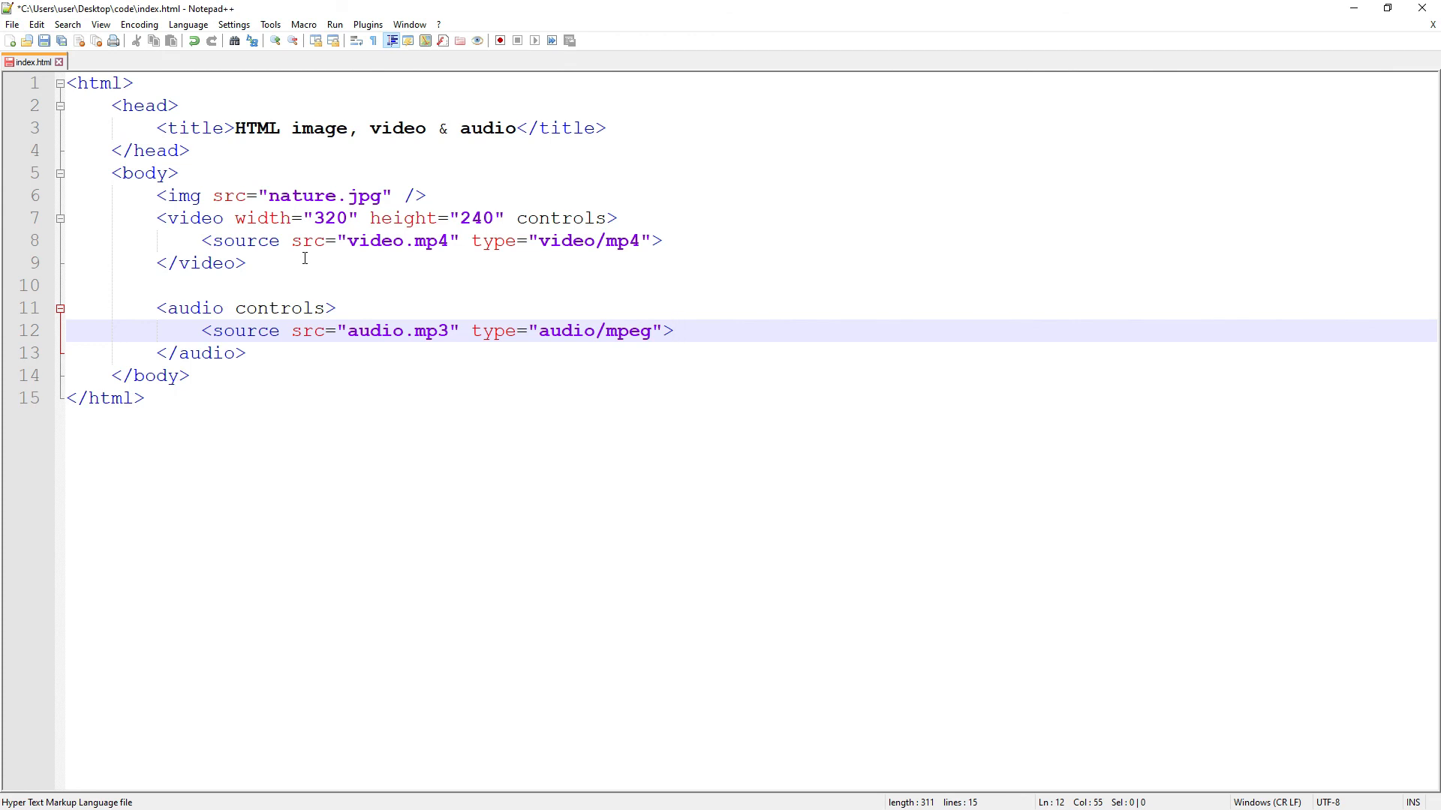
click(674, 330)
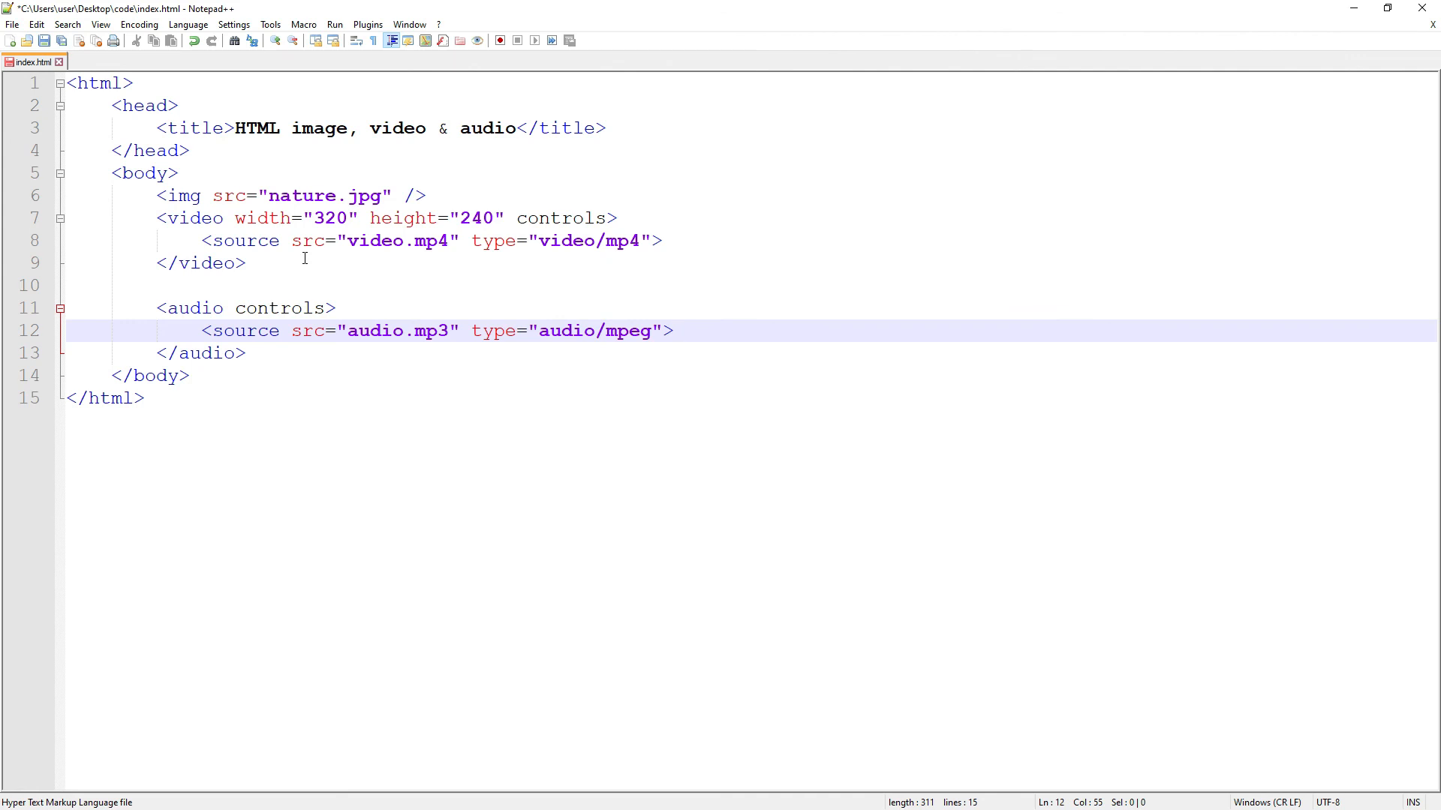
click(673, 330)
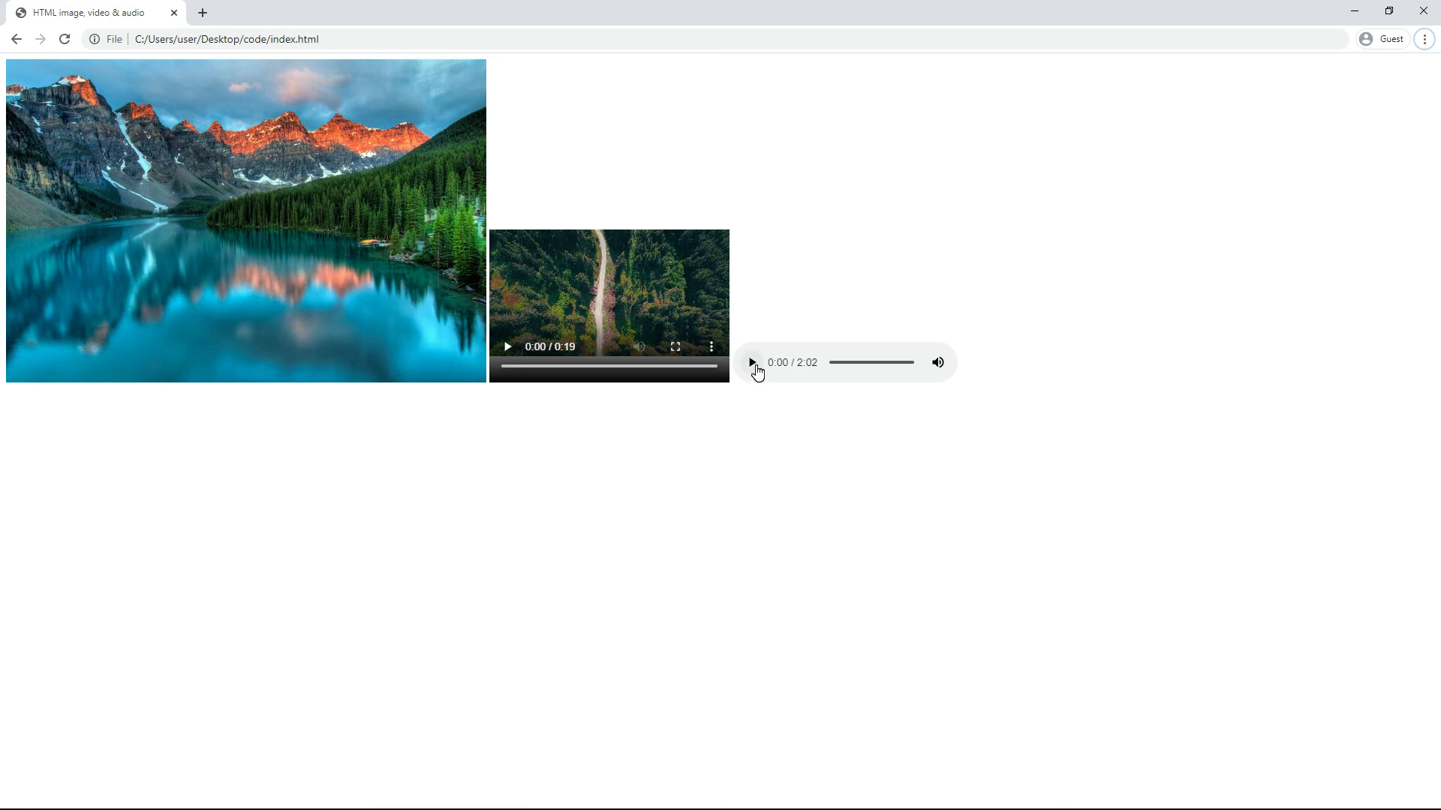
Step: Play and pause the audio player, then jump playback ahead to about 1:14
click(750, 362)
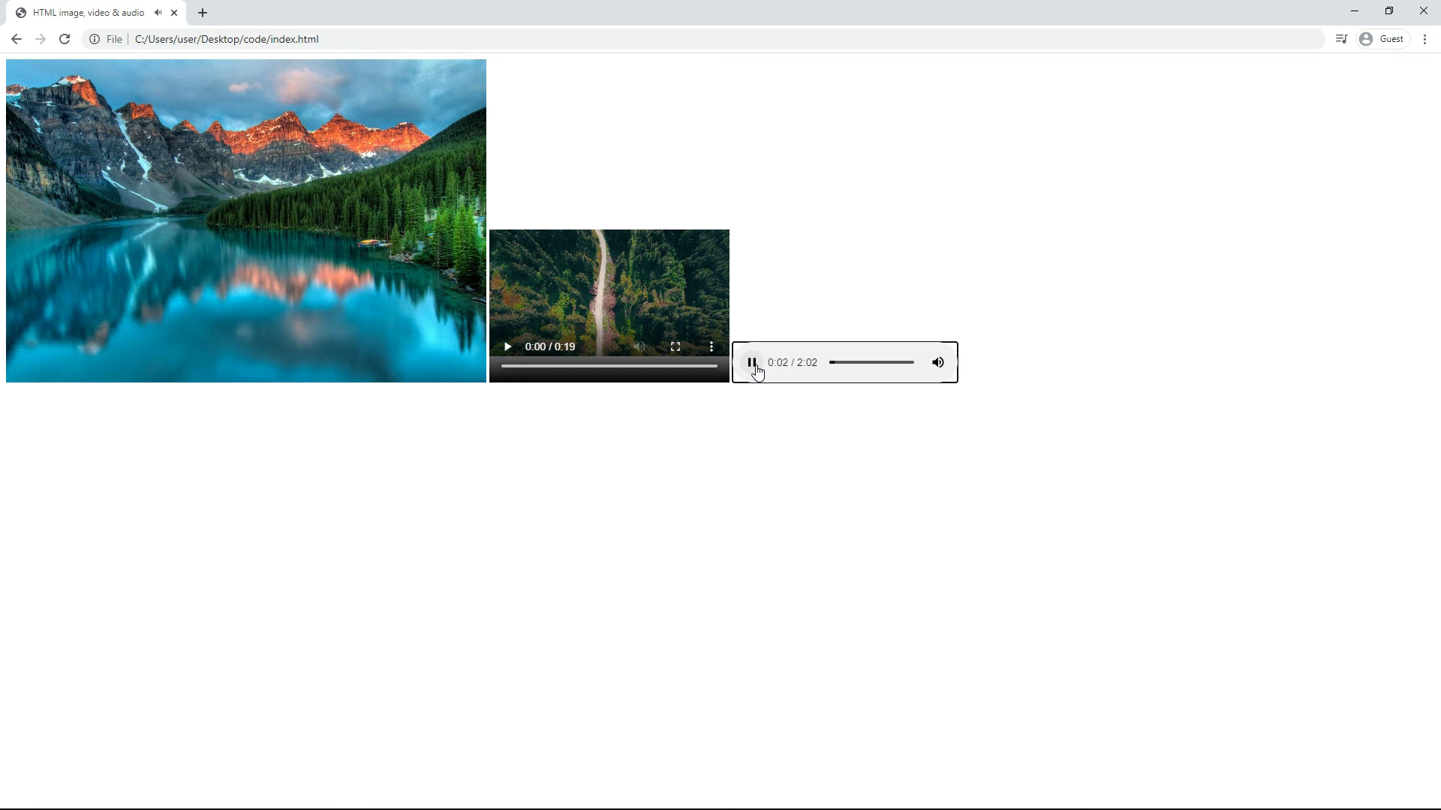
click(750, 362)
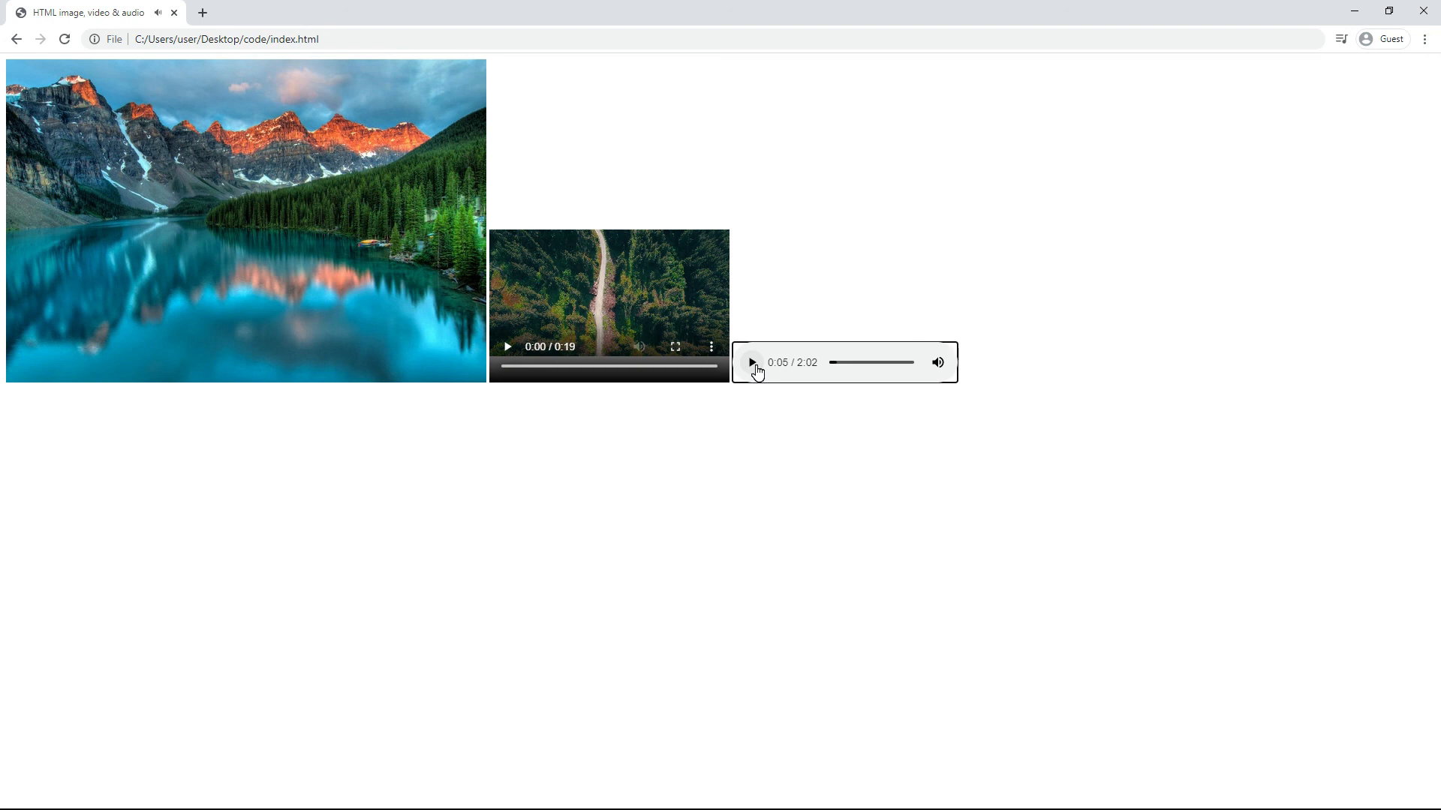
mouse_move(912, 399)
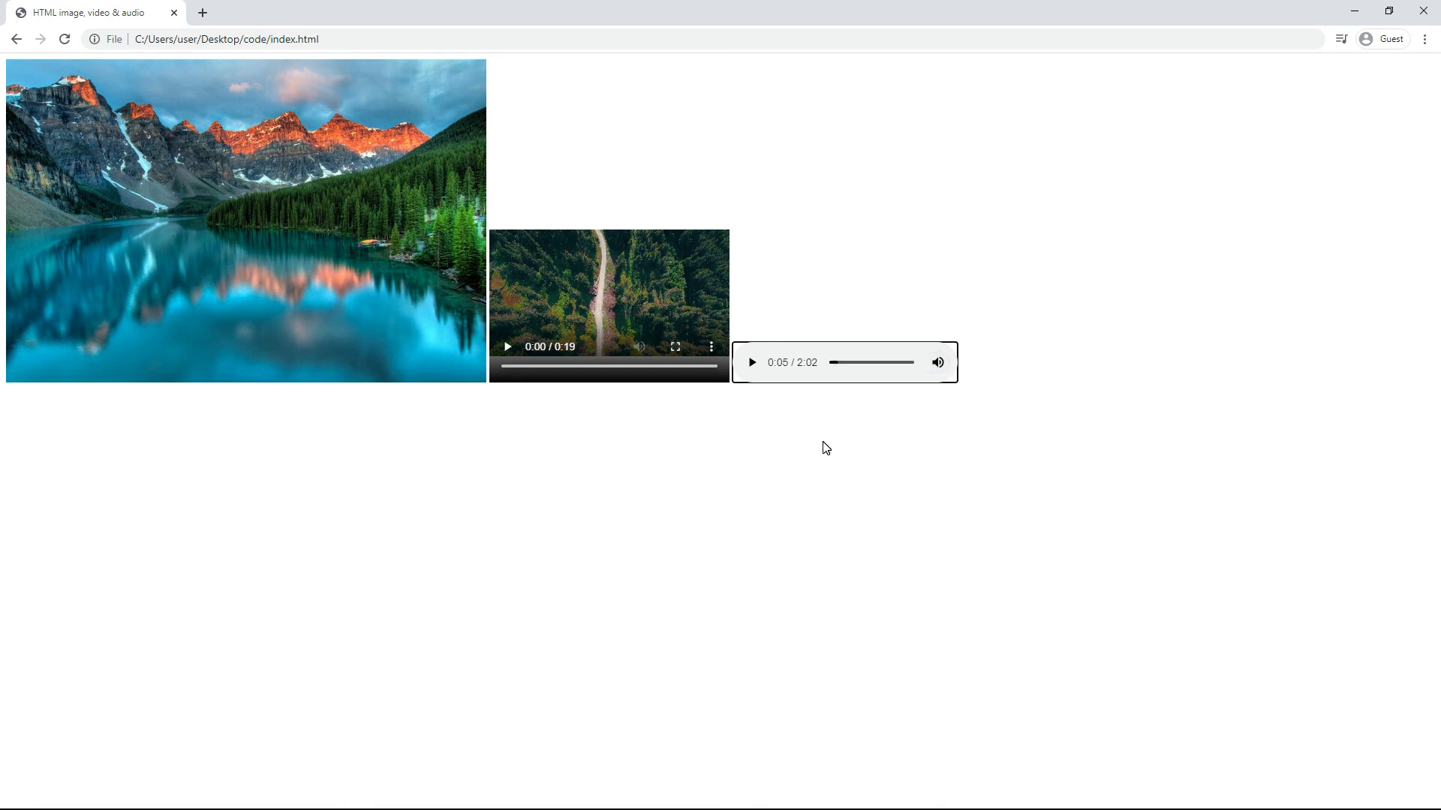
click(879, 362)
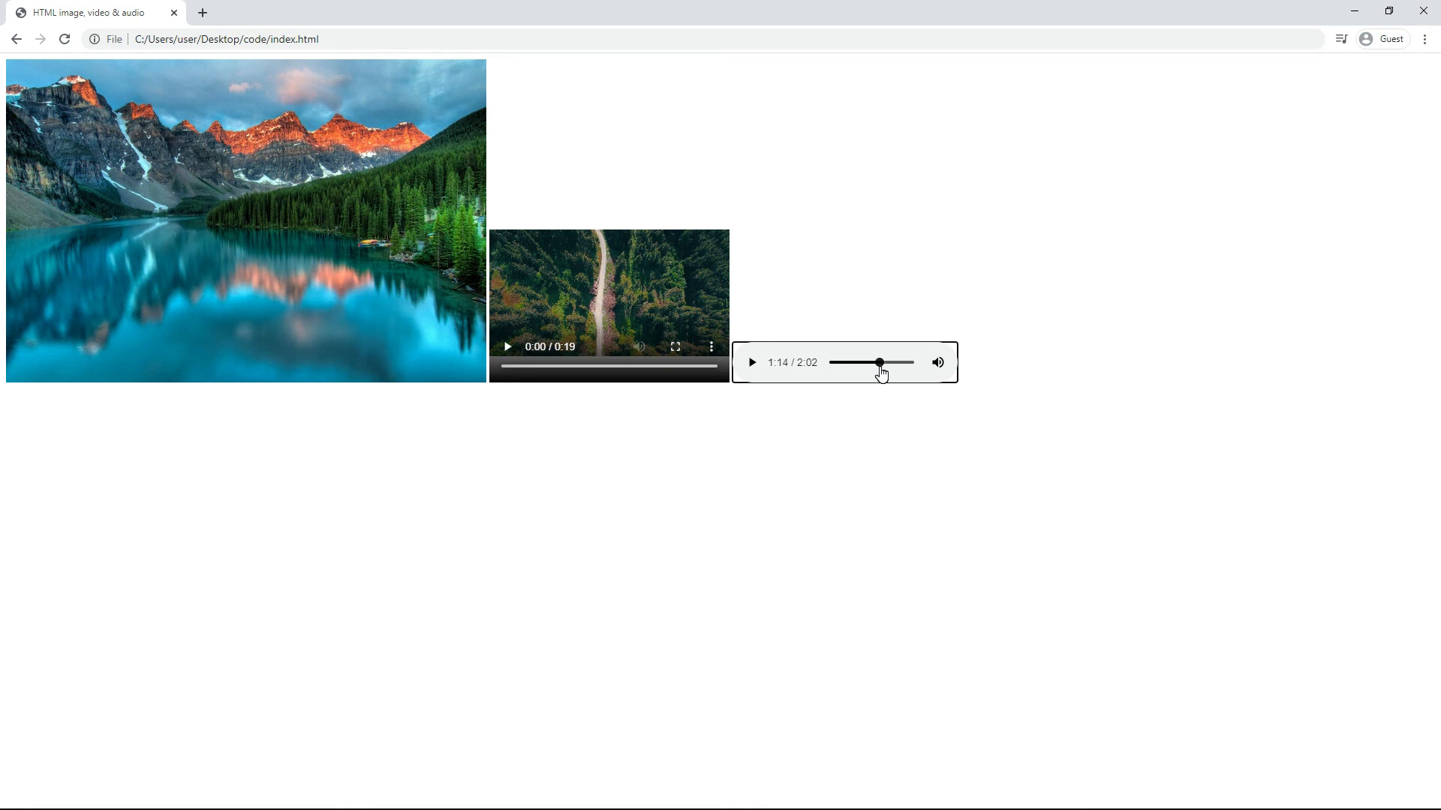